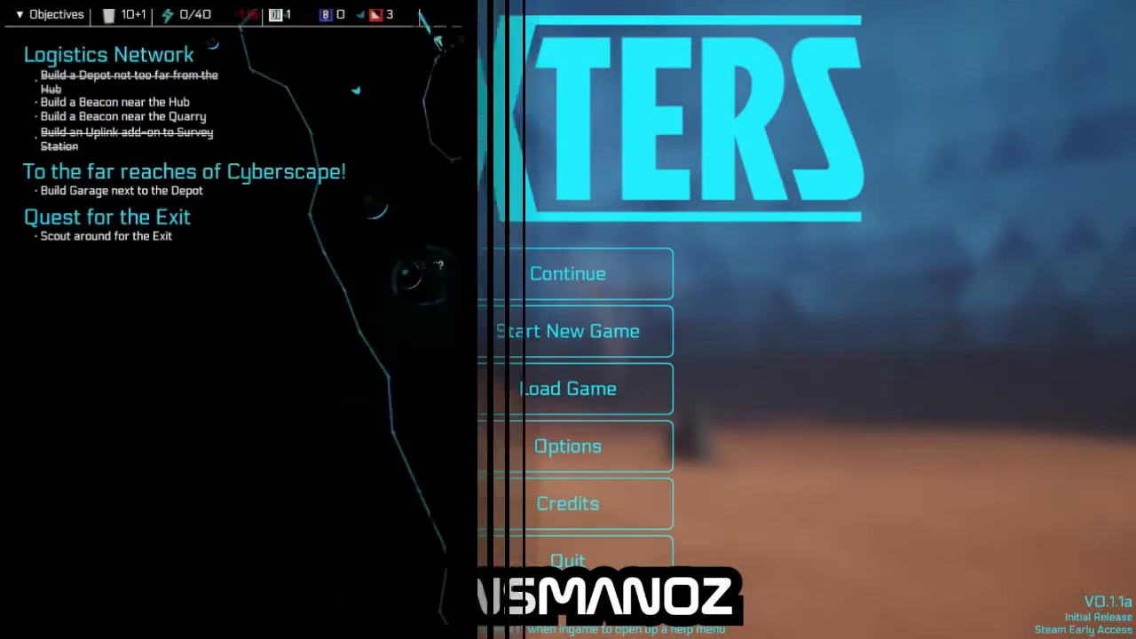
- Resume the saved colony game from the title screen
click(568, 273)
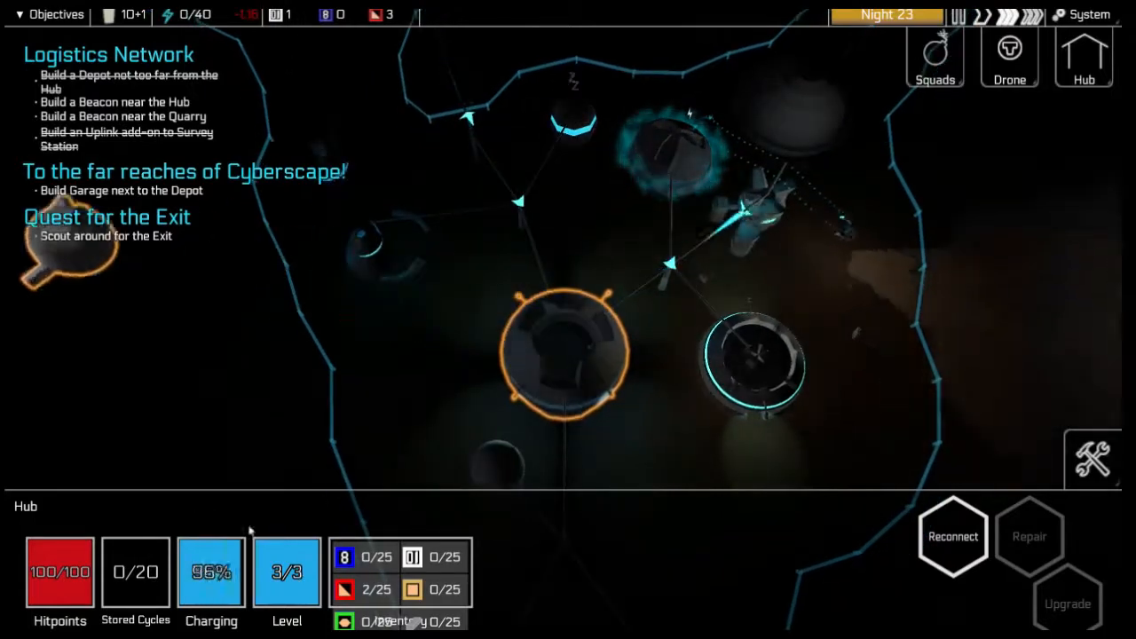
- Inspect the Buffer, the Hub, and the Soul Forge status panels in turn
click(501, 400)
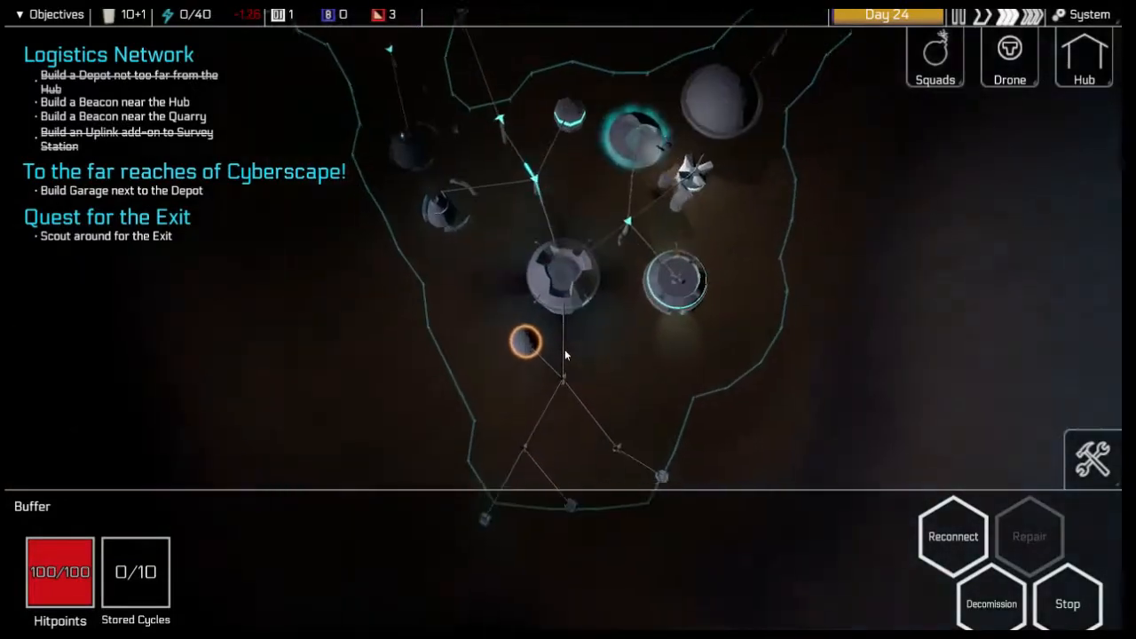
click(564, 284)
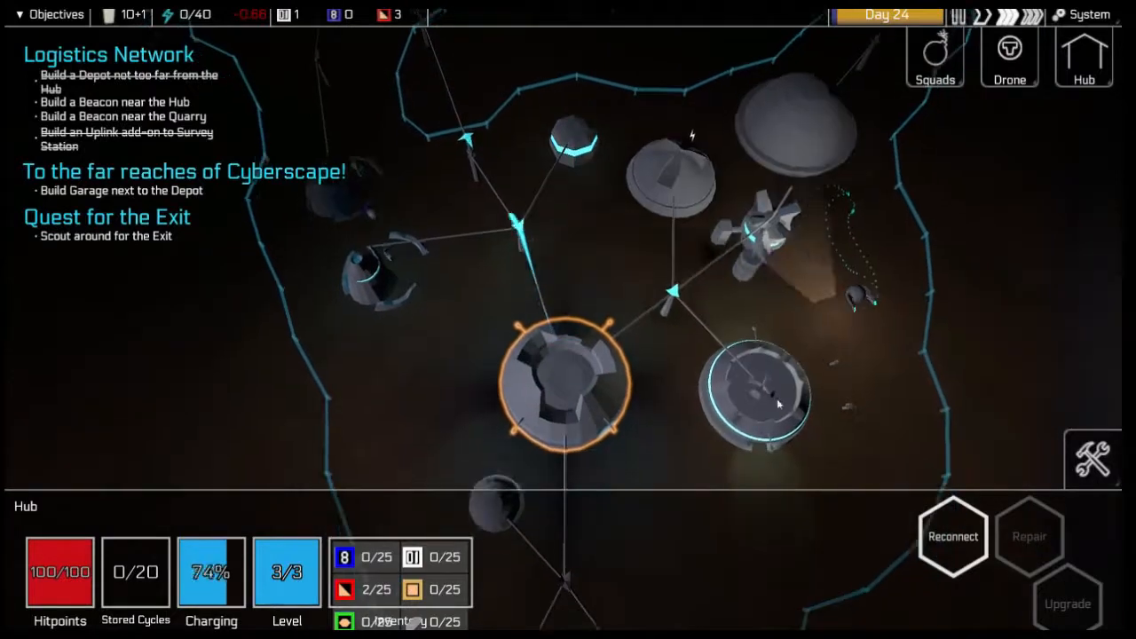
click(759, 391)
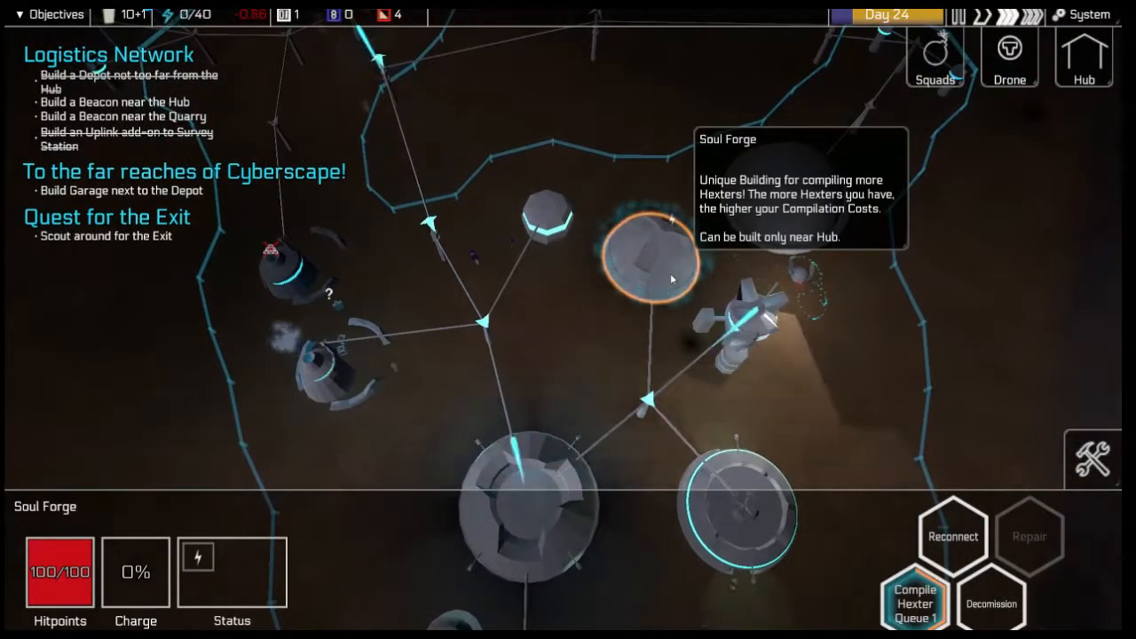
- Bring up the radial build menu on an empty tile beyond the colony
click(914, 600)
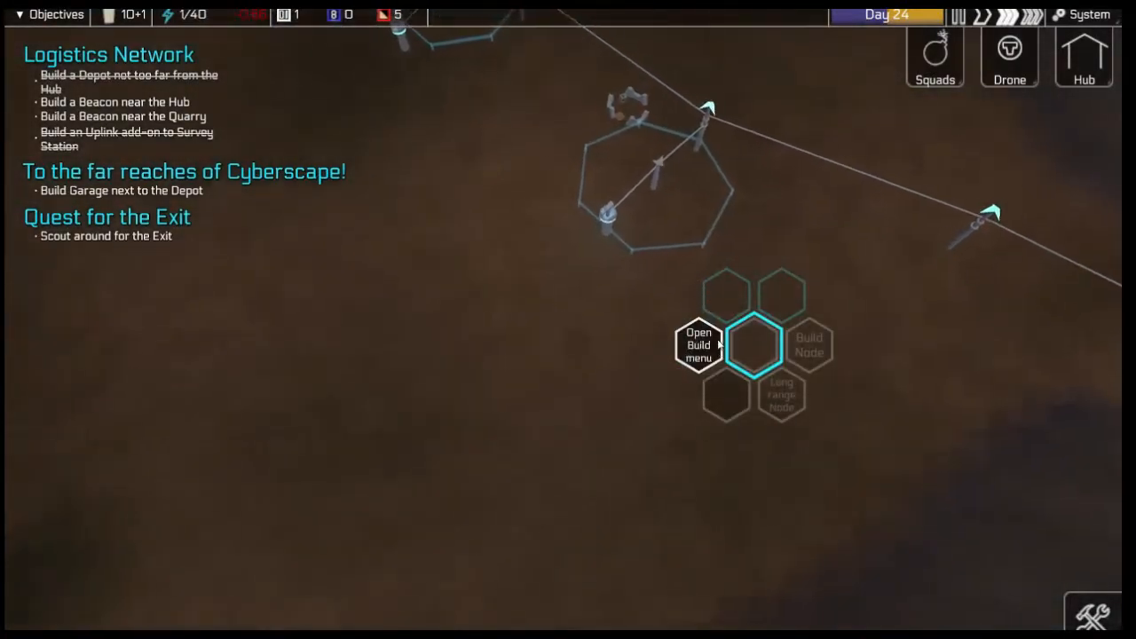
- Browse the full build menu's Defense structures and select the Gun Tower
click(699, 344)
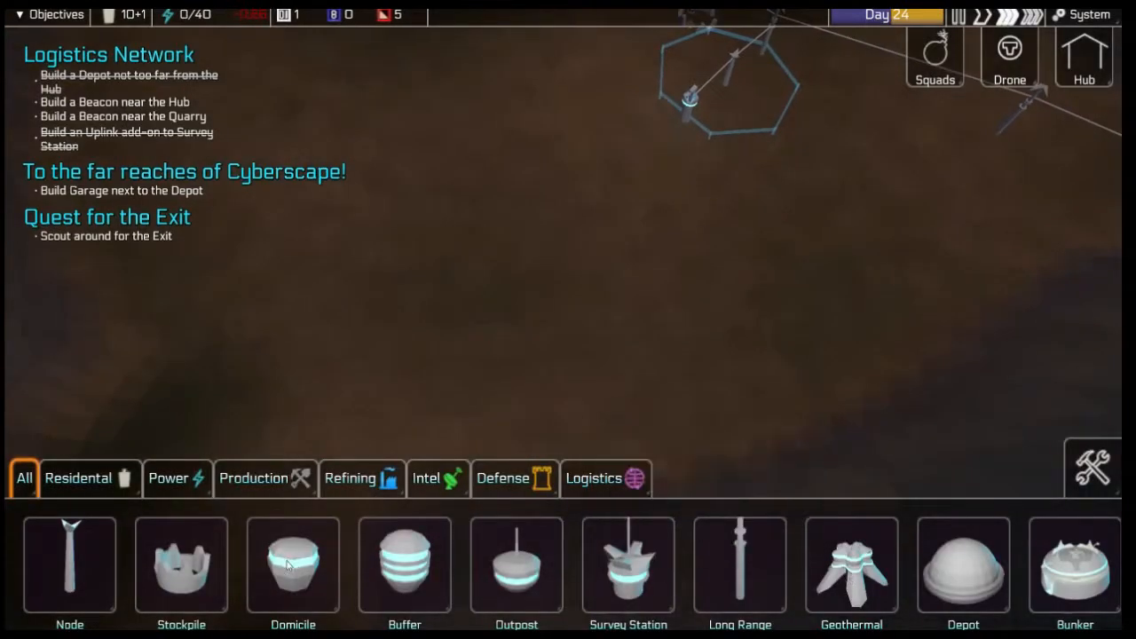
mouse_move(850, 567)
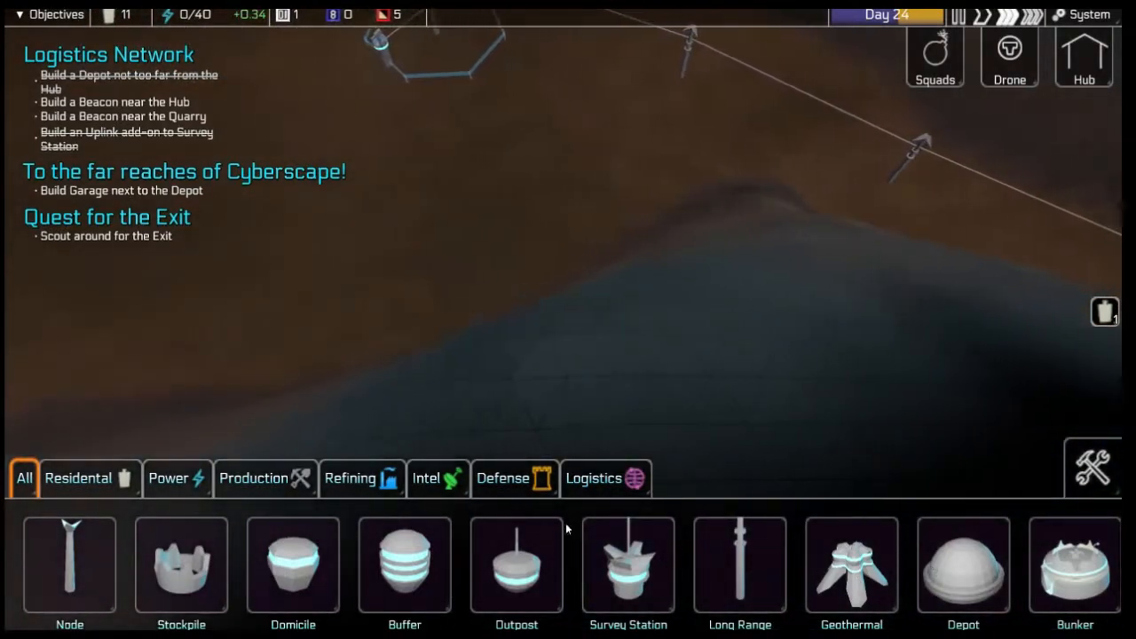
click(514, 477)
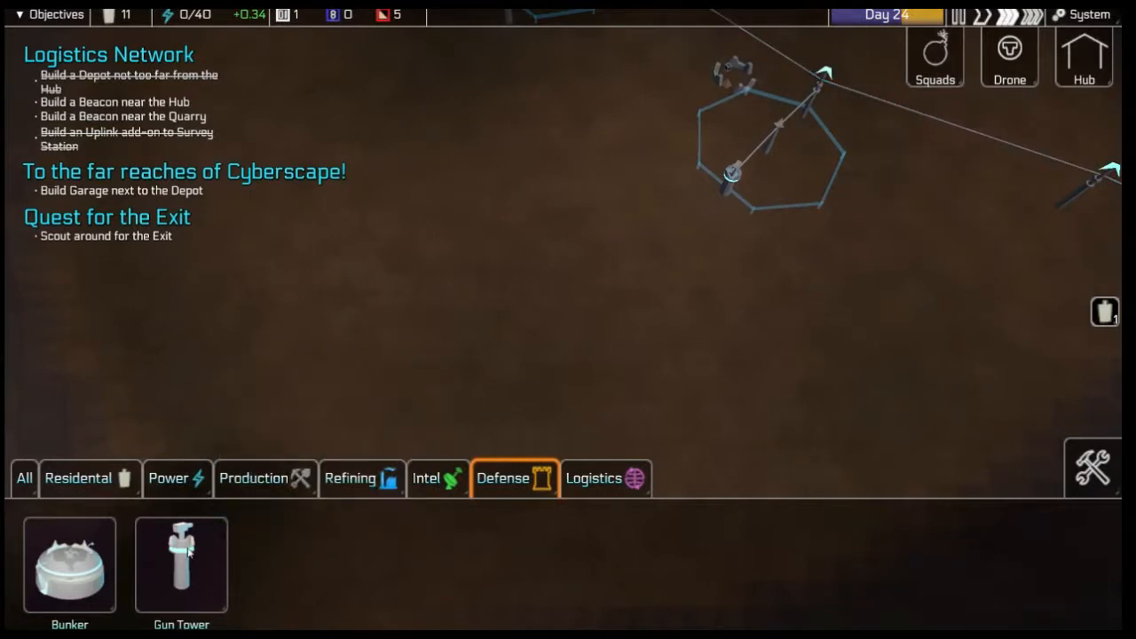
mouse_move(181, 533)
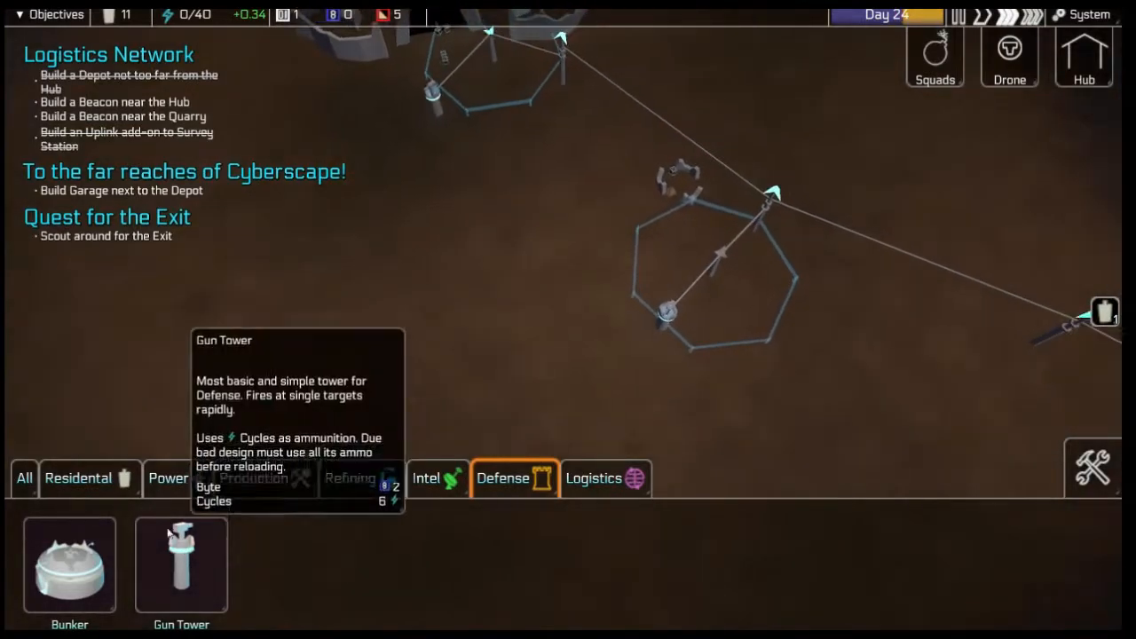
mouse_move(845, 406)
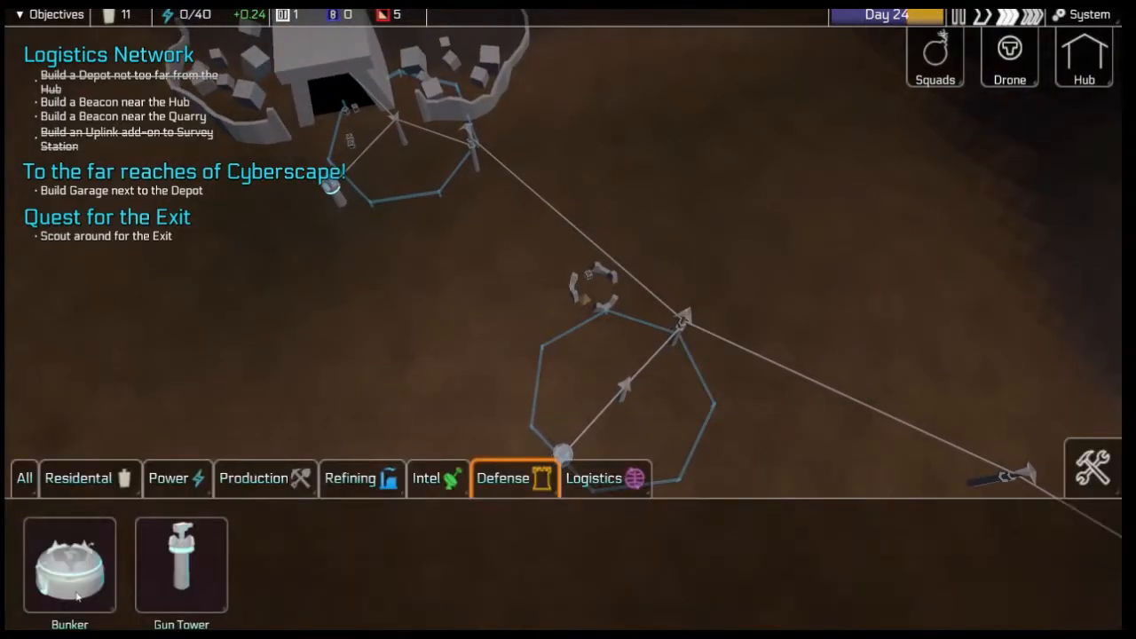
mouse_move(181, 564)
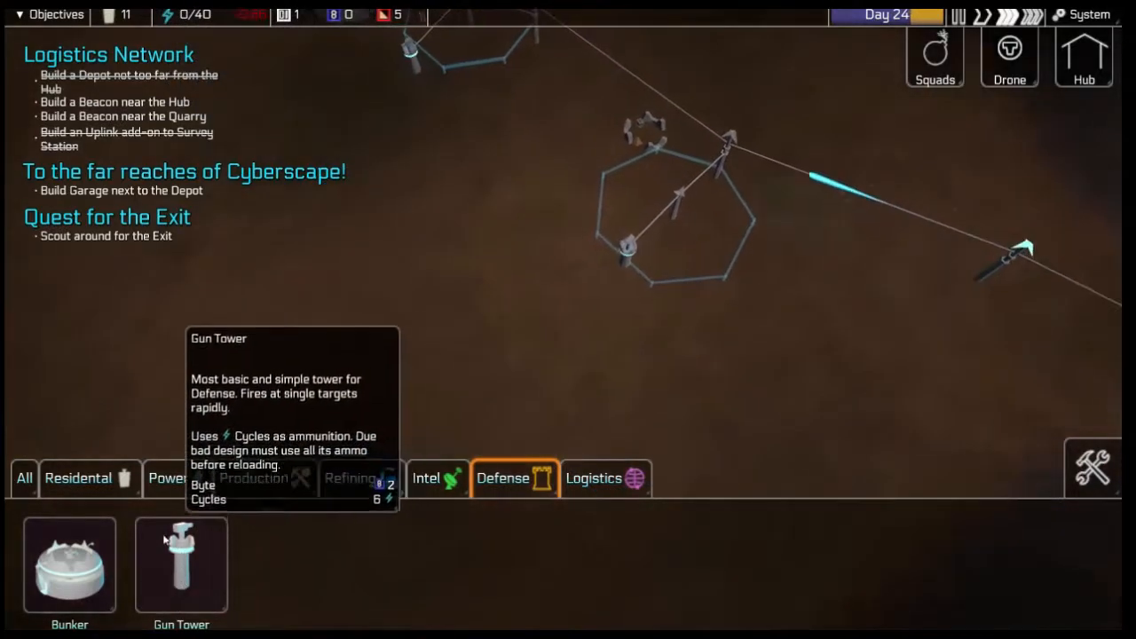
click(25, 477)
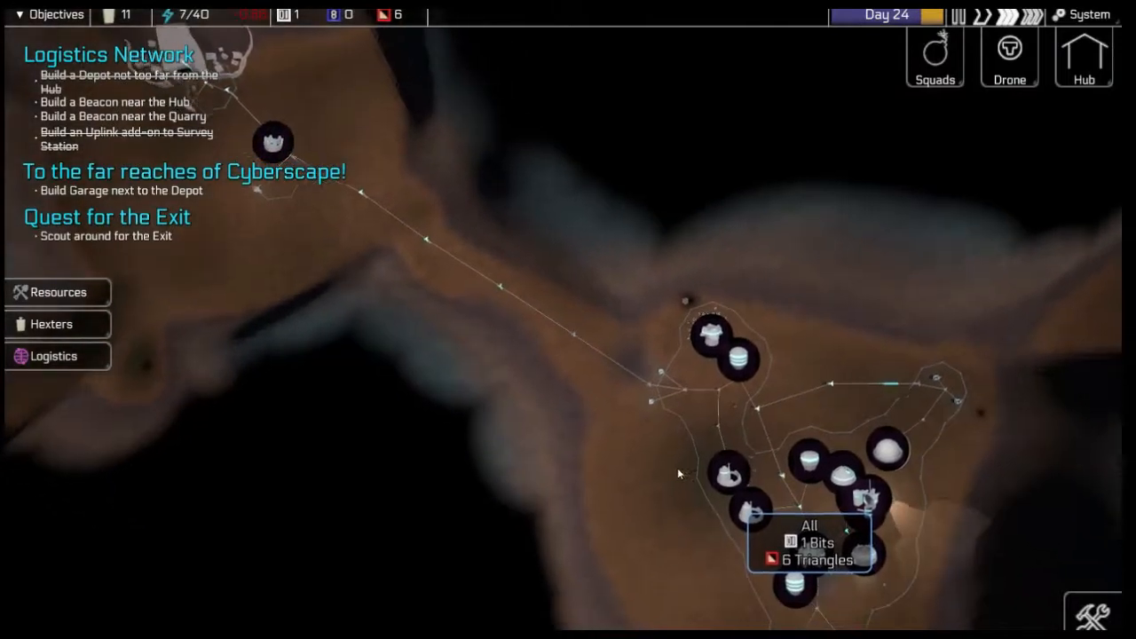
- Bring up the radial node-building menu on an empty tile inside the colony
click(1093, 468)
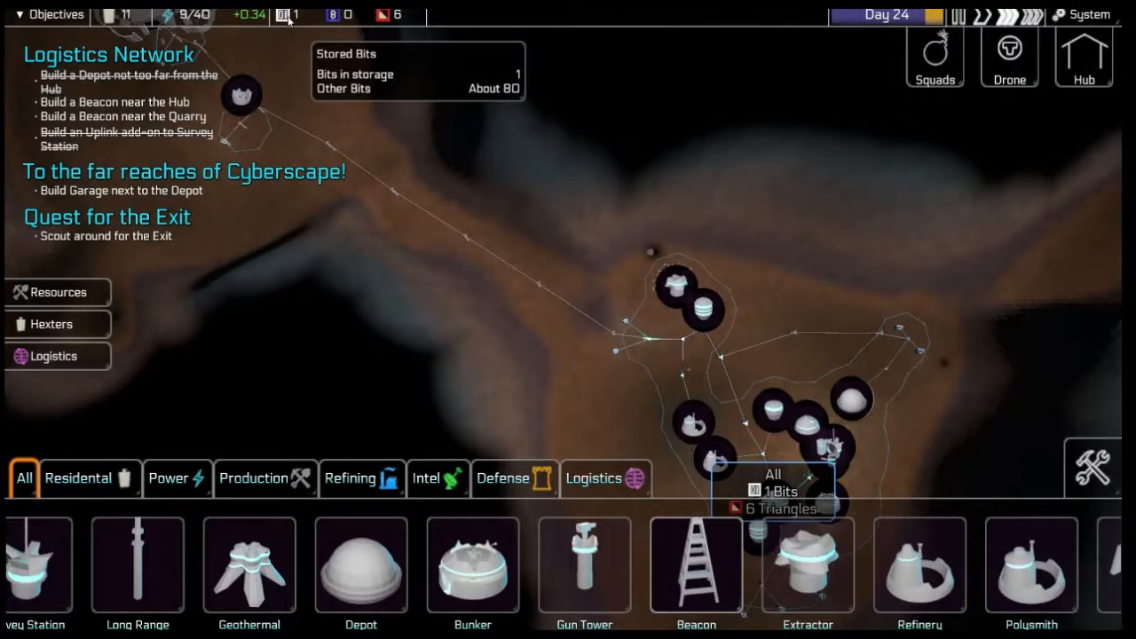
mouse_move(584, 568)
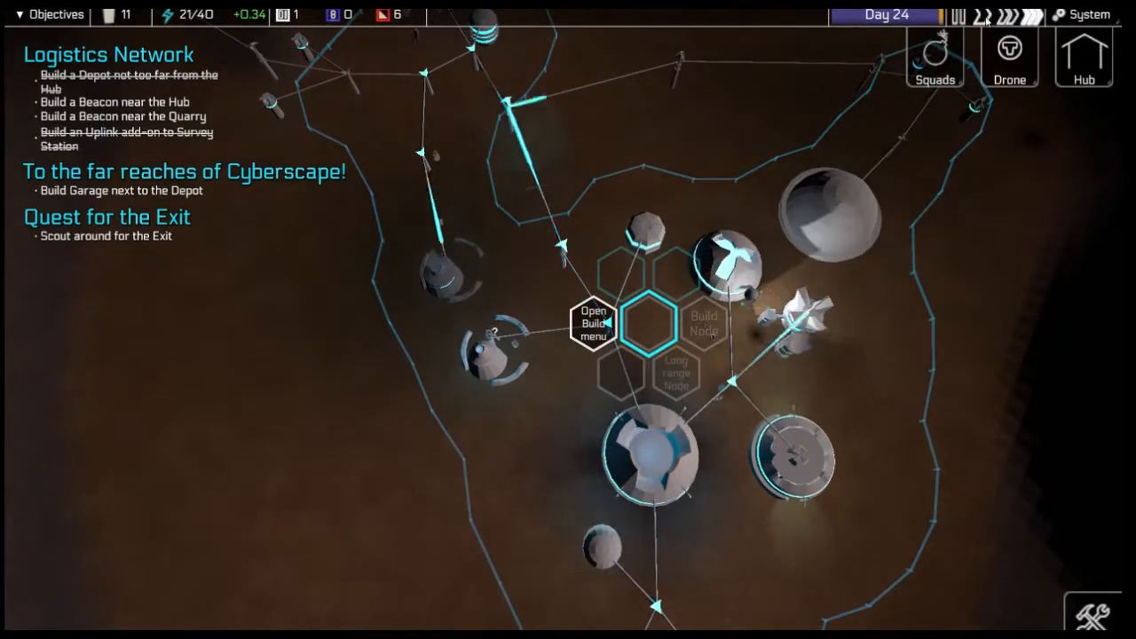
click(725, 237)
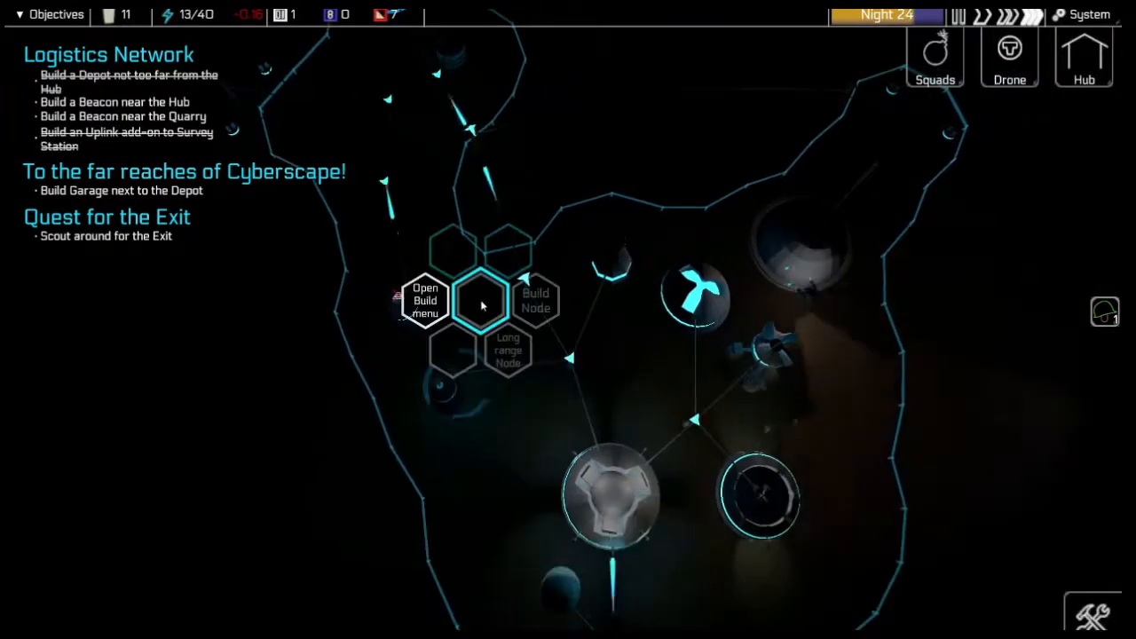
- Show the full catalogue of buildable structures for the selected tile
click(424, 300)
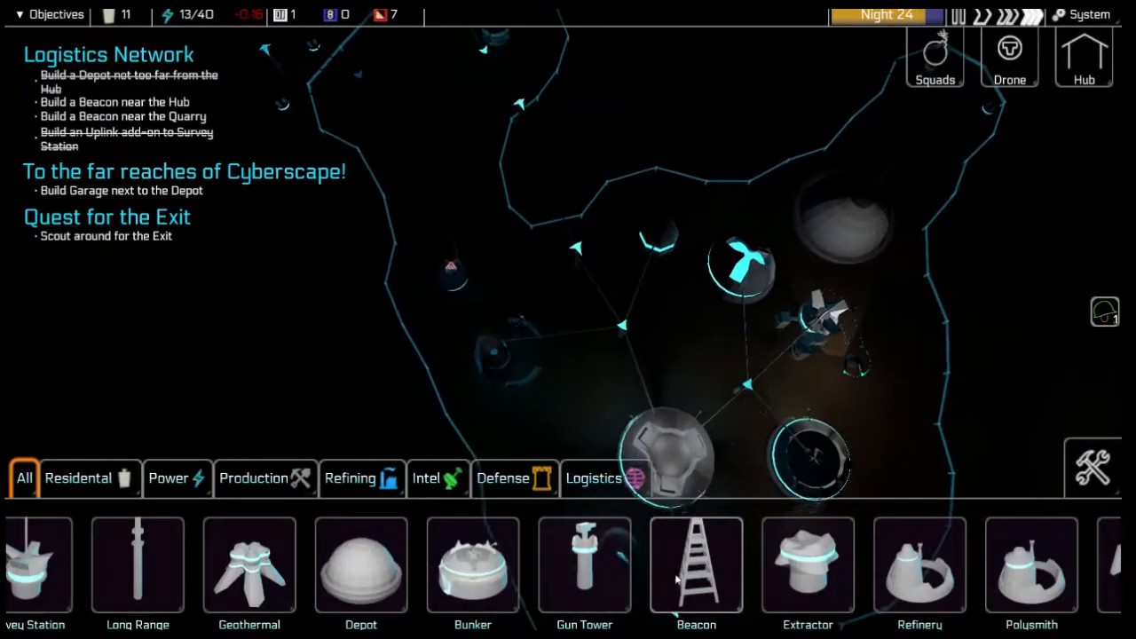
mouse_move(695, 567)
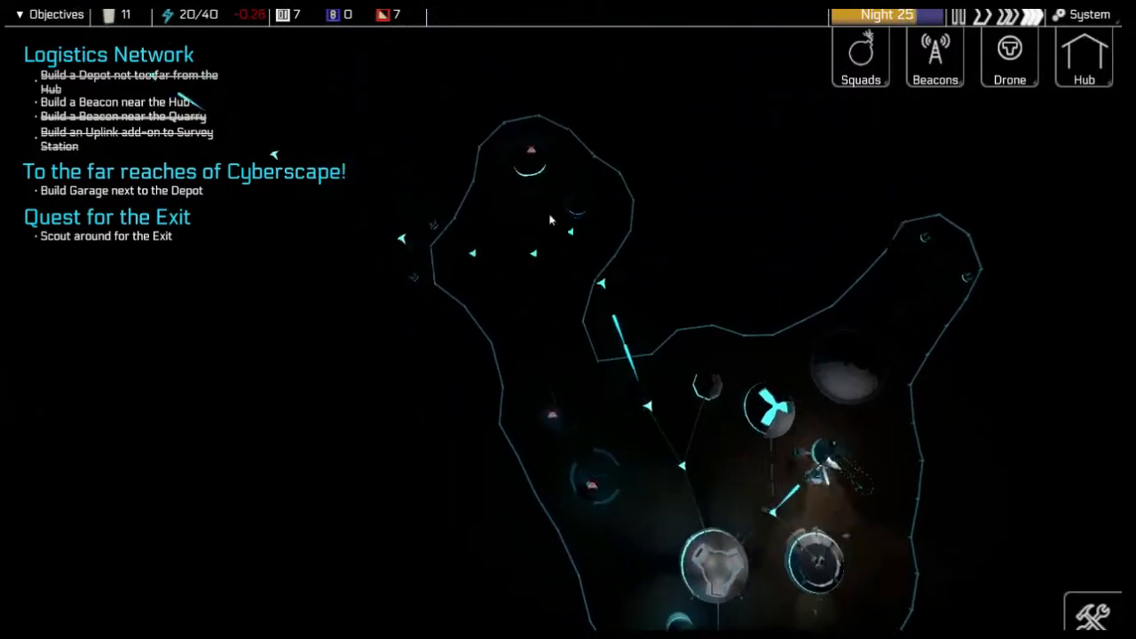
- Zoom in on the dark, unexplored terrain beyond the colony
click(653, 341)
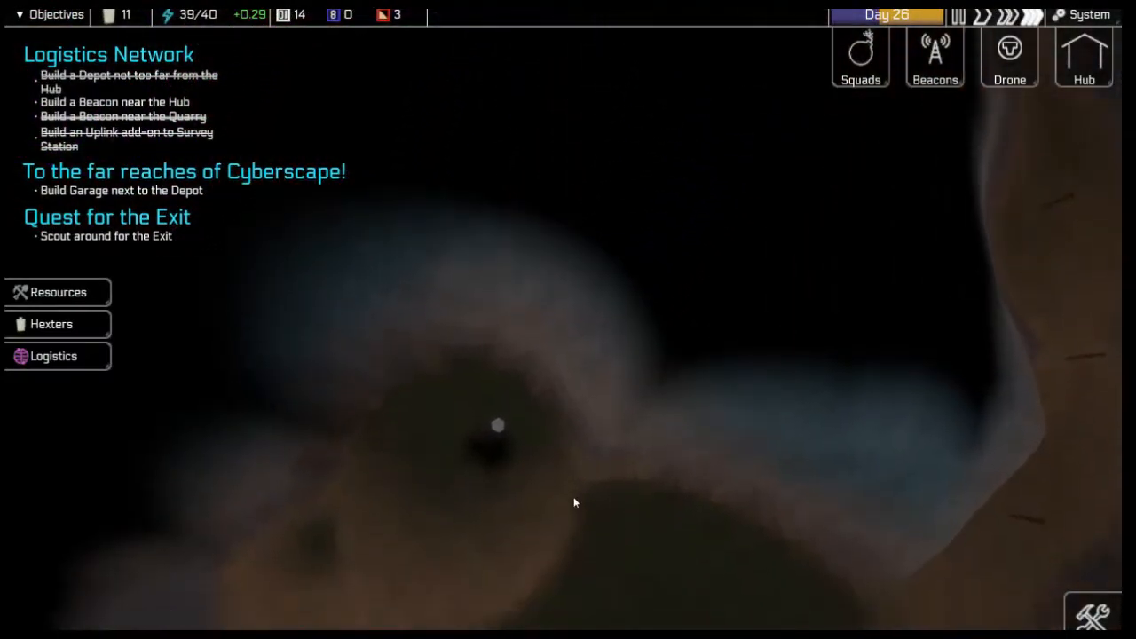
- View the Buffer's hitpoints and stored cycles near the tower line
click(614, 495)
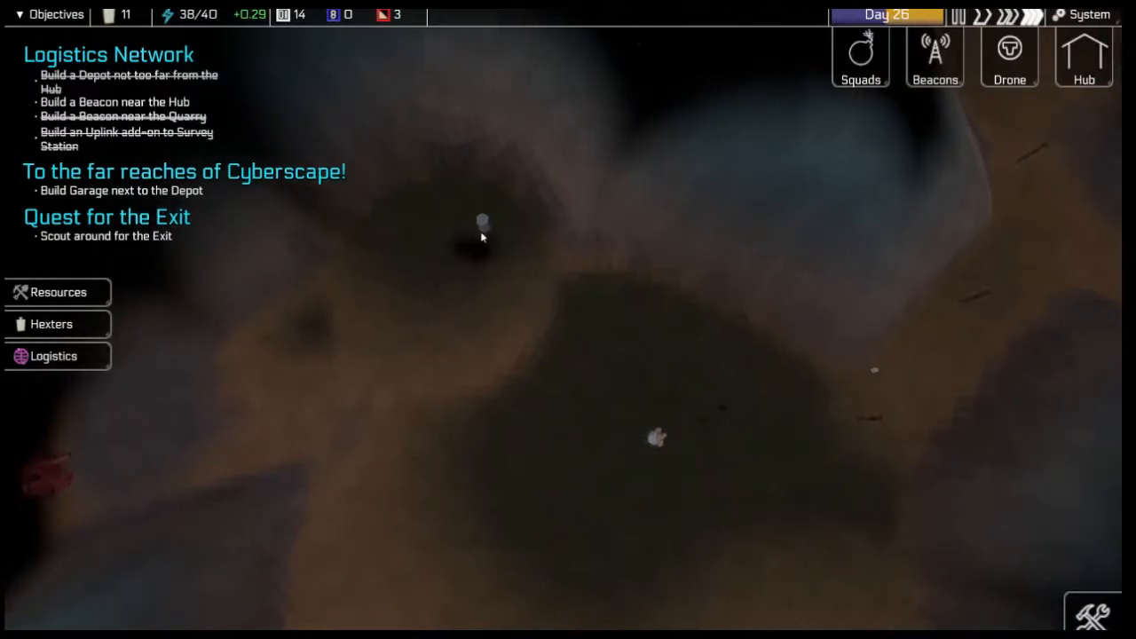
mouse_move(649, 478)
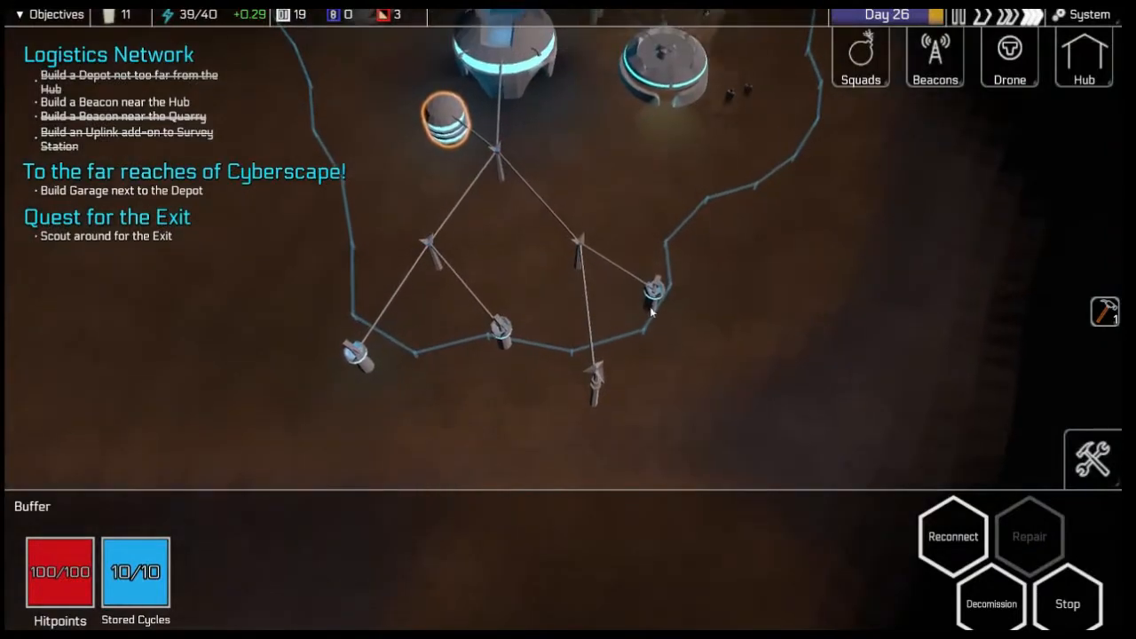
- Check a Gun Tower's charge and ammunition status
click(500, 330)
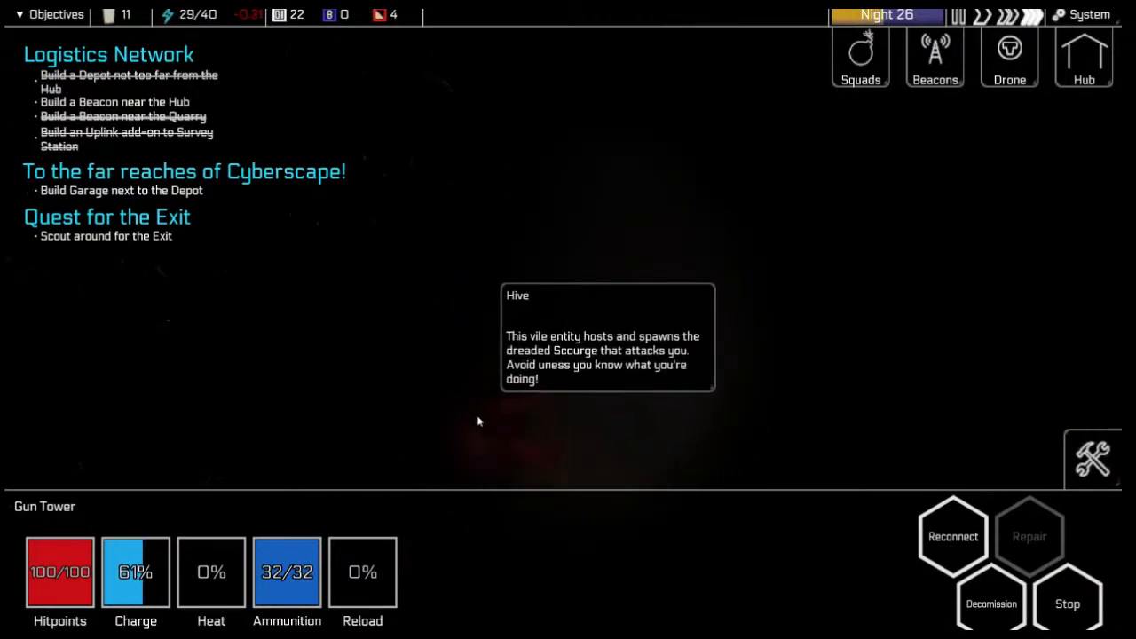
mouse_move(560, 421)
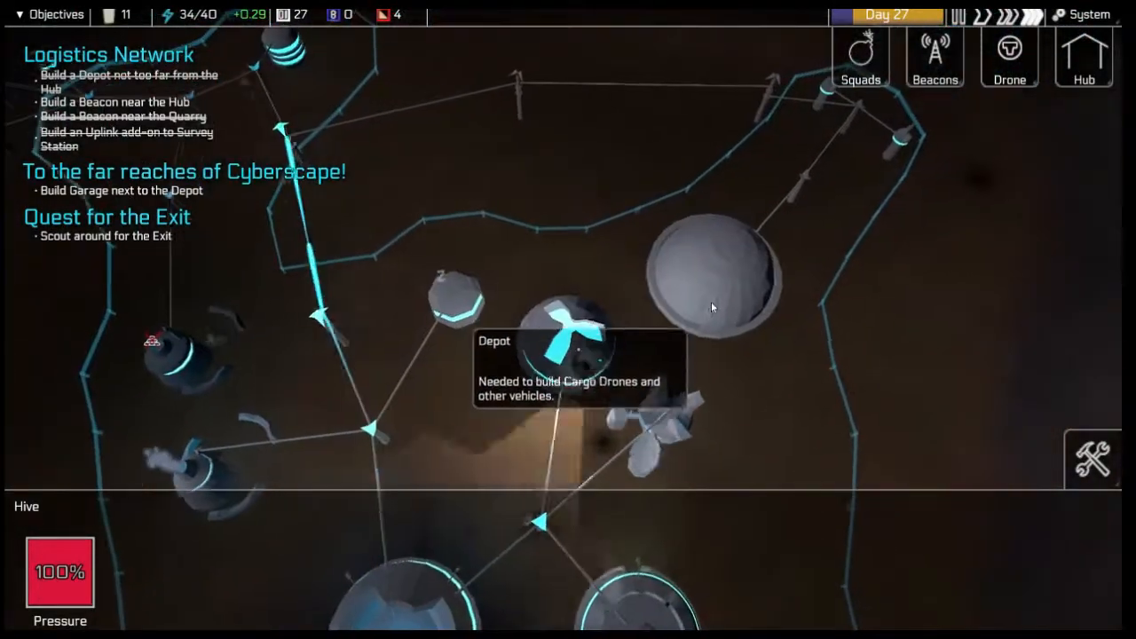
- Place a new Beacon beside the Hub cluster
click(713, 284)
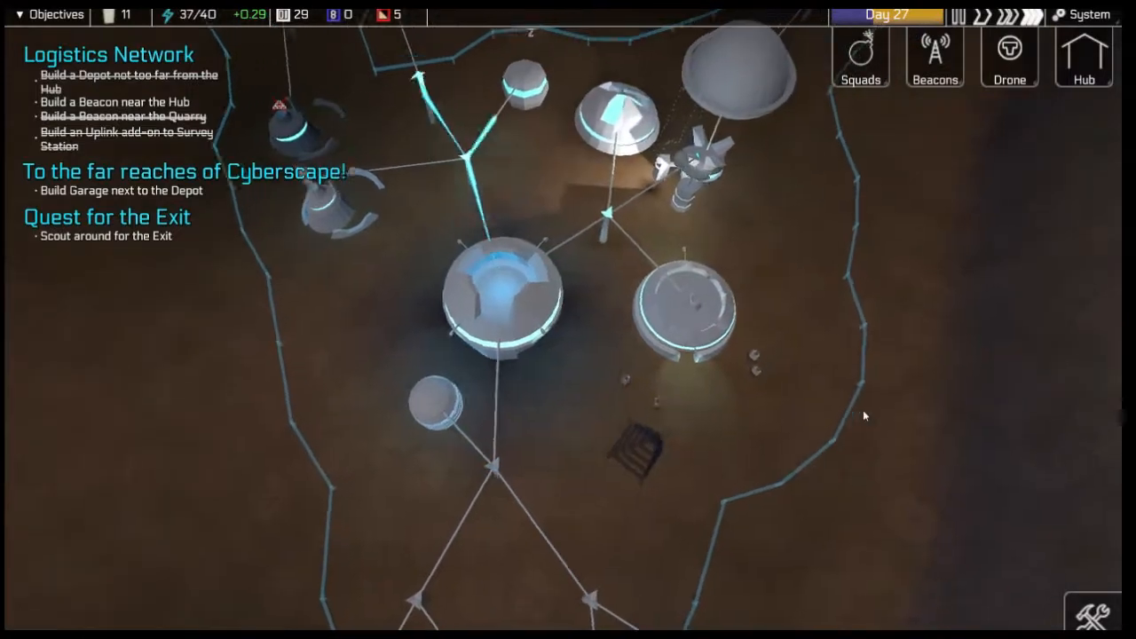
click(933, 57)
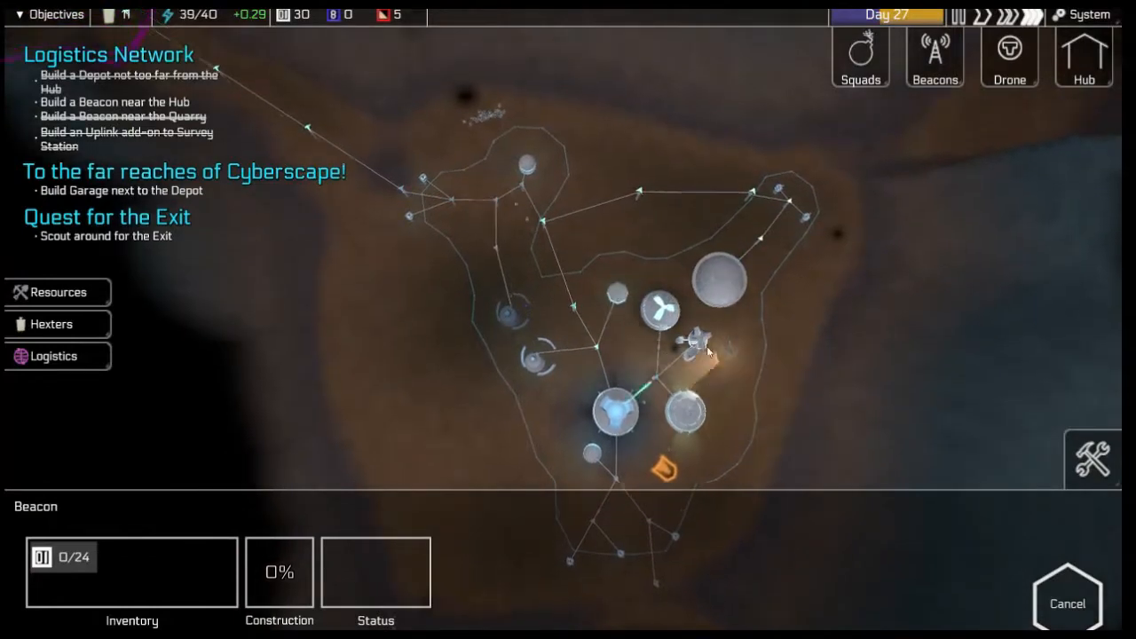
mouse_move(933, 53)
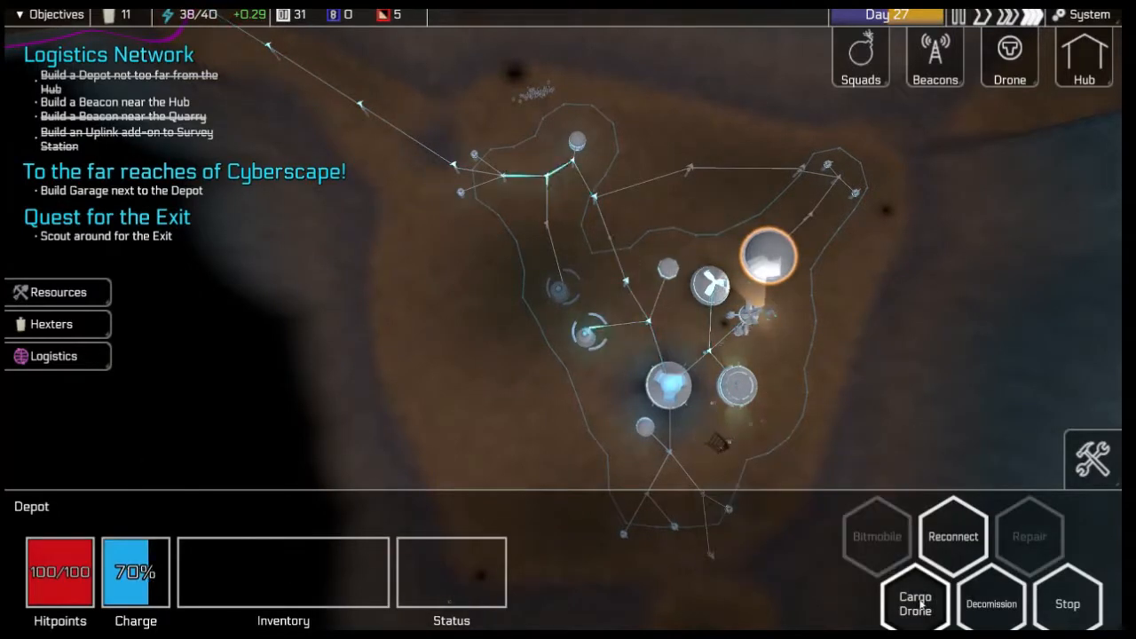
mouse_move(915, 599)
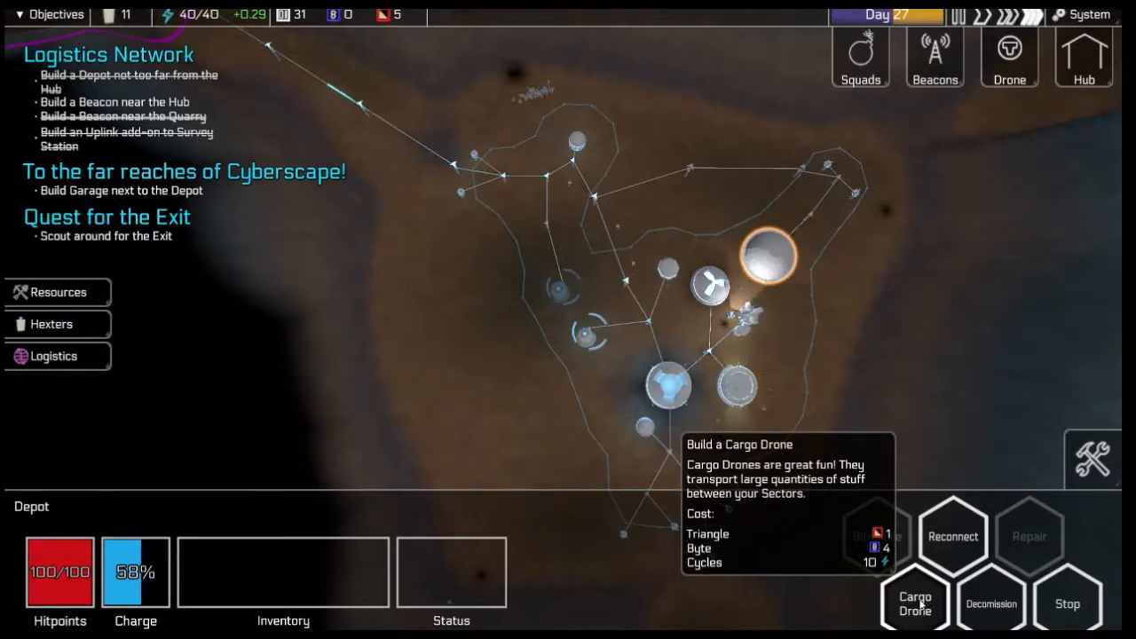
- Queue one cargo drone at the Depot and acknowledge the advisor's barrier remark
click(915, 602)
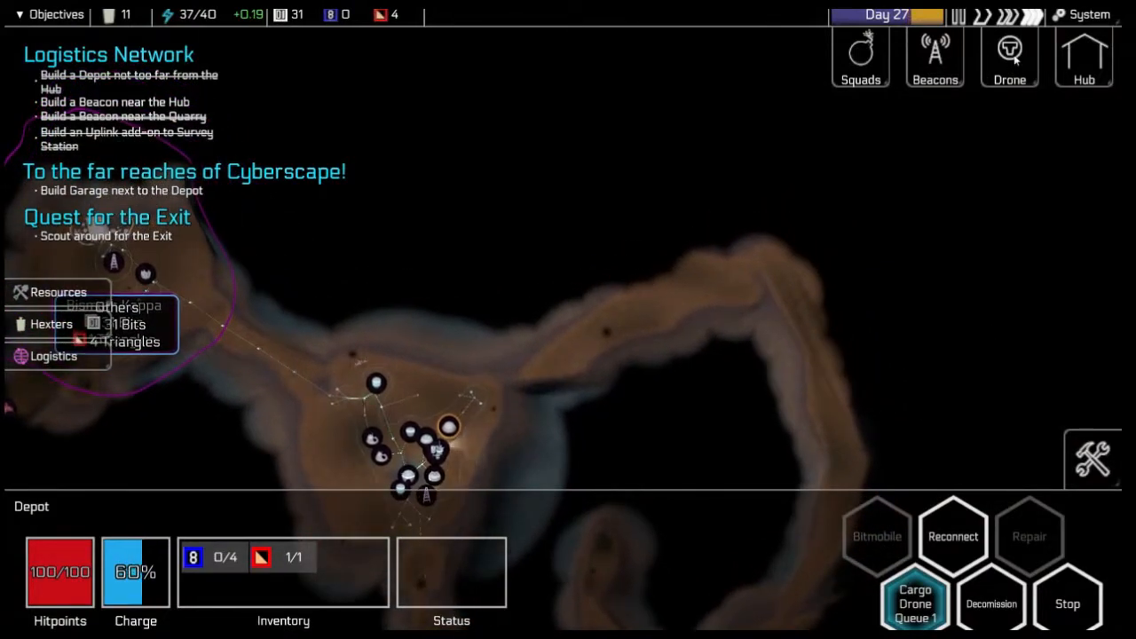
click(749, 364)
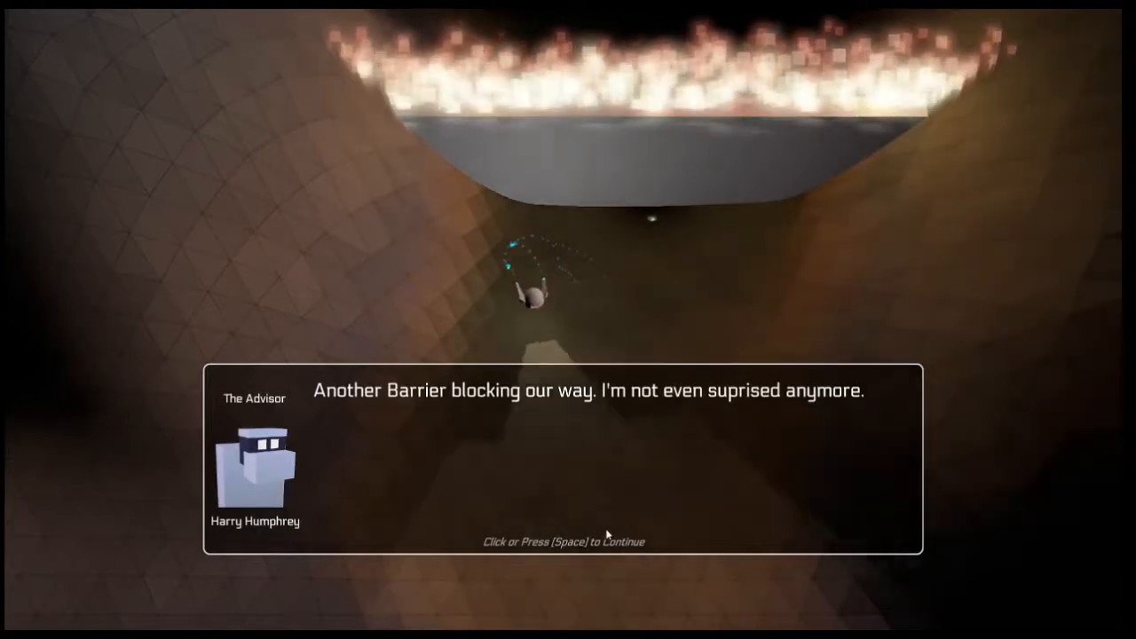
- Advance the Firewall conversation until the Breach the Firewall objective to build a Workshop appears
click(564, 541)
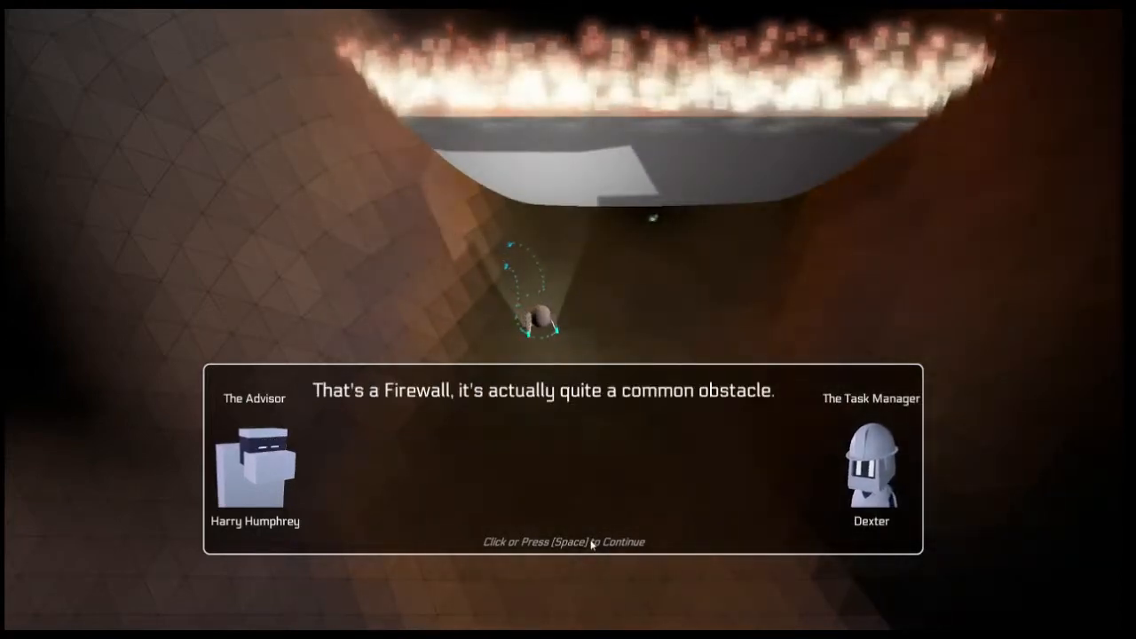
click(564, 541)
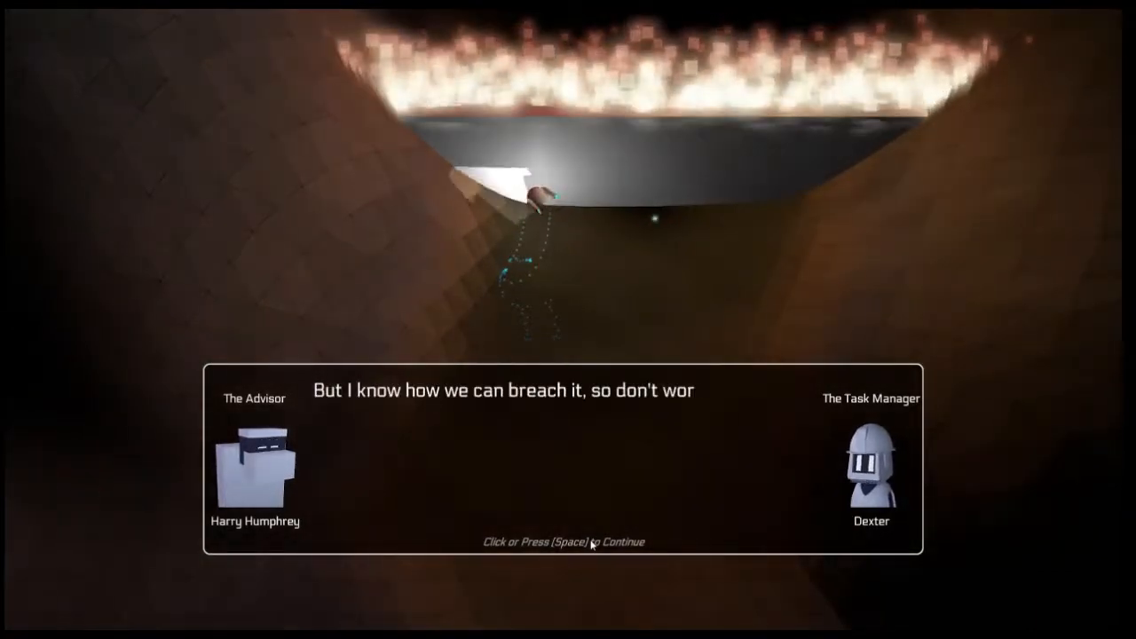
click(564, 541)
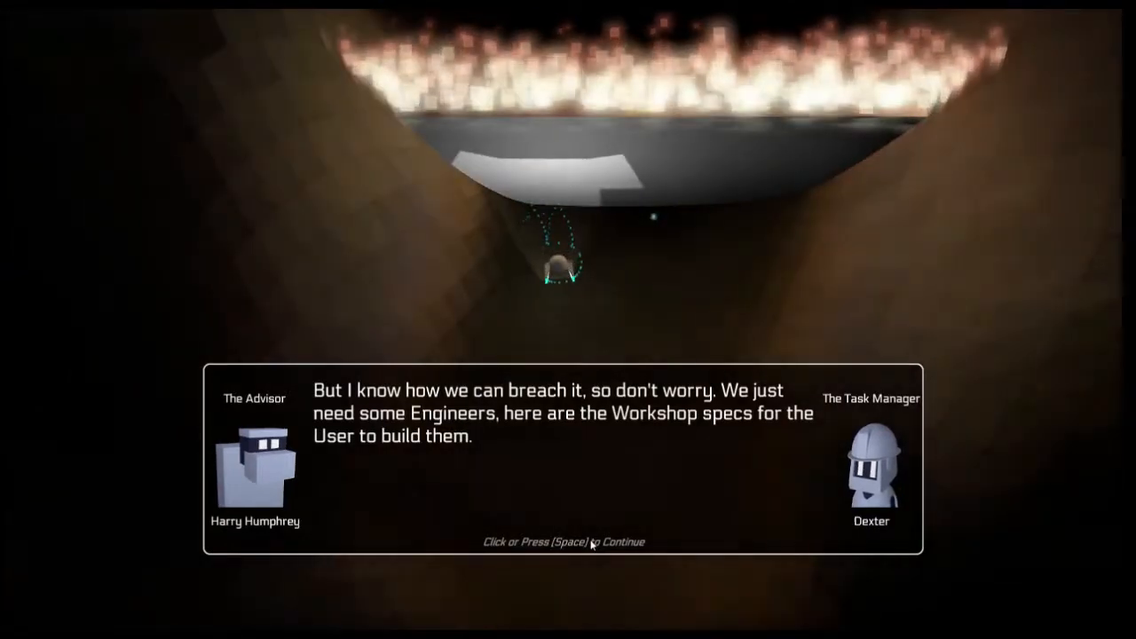
click(565, 541)
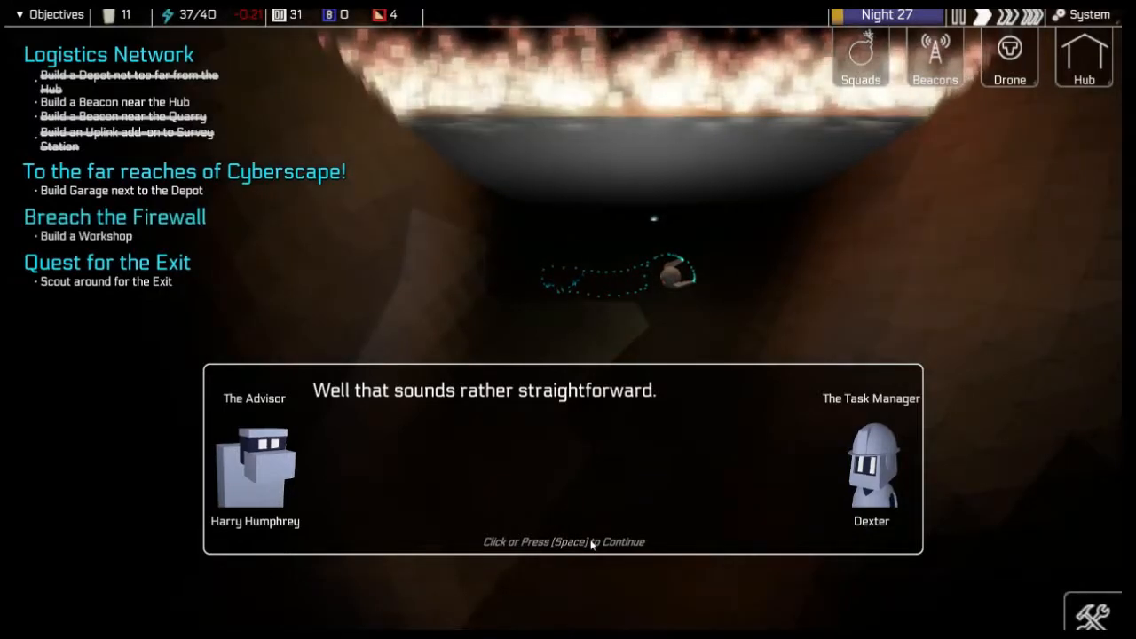
click(565, 541)
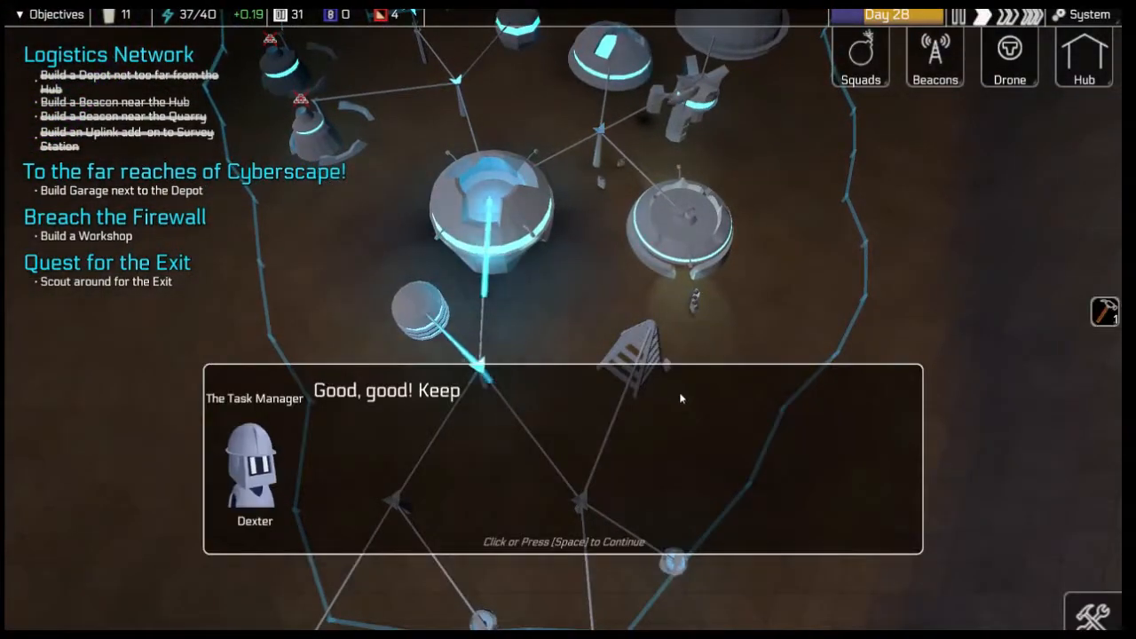
- Finish the Storage advice dialogue and choose build sites beside the colony buildings and the large structure
click(681, 400)
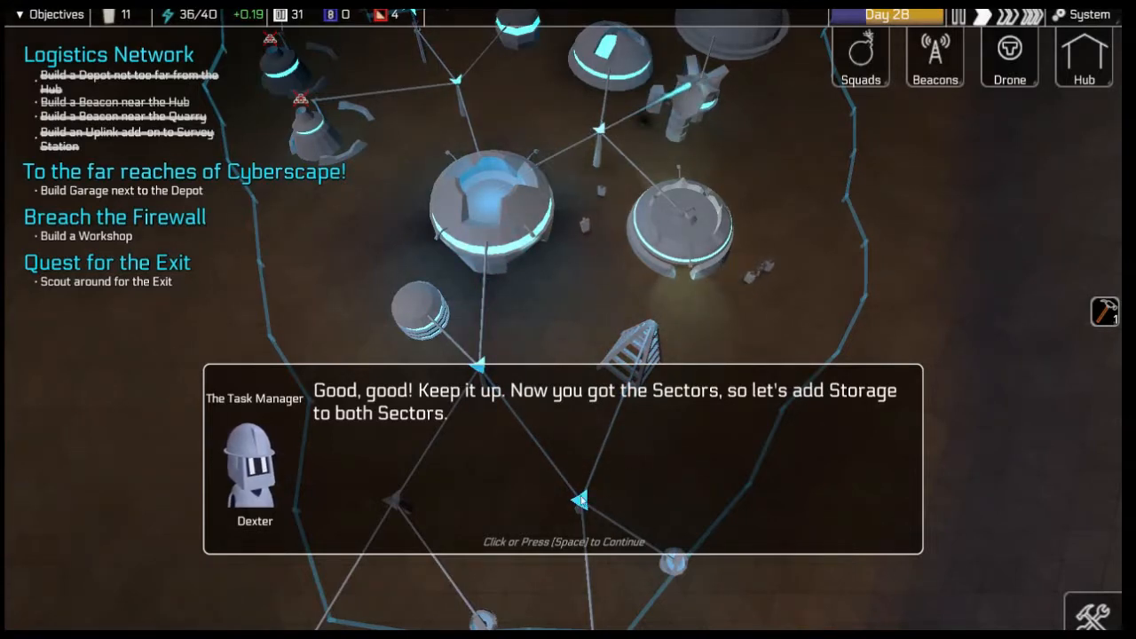
click(582, 500)
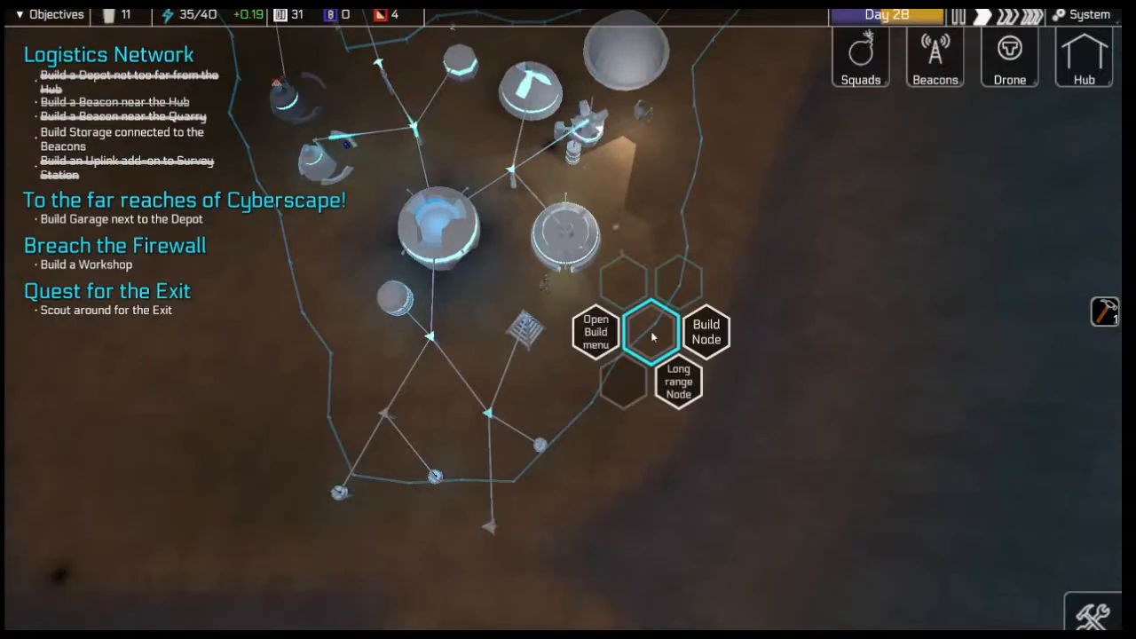
click(595, 332)
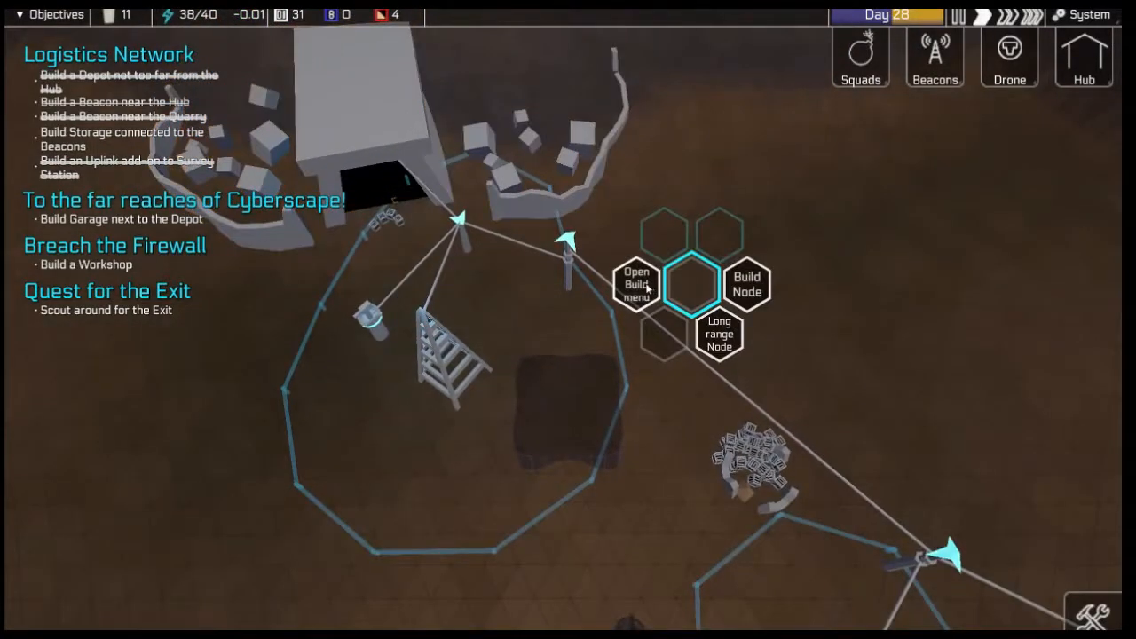
click(635, 284)
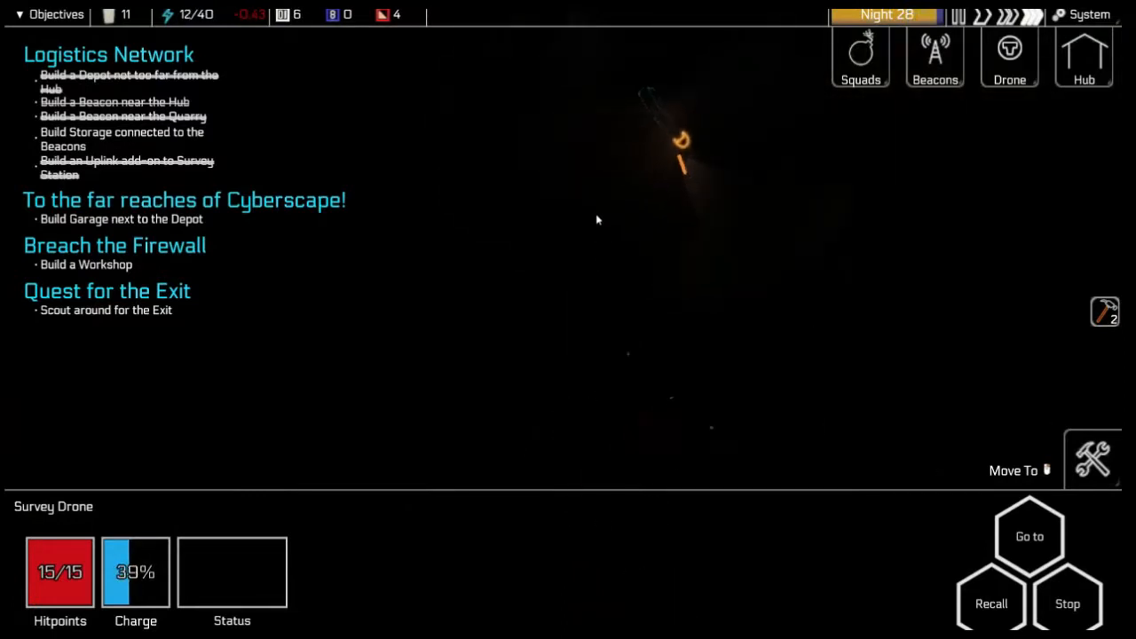
- Send the Survey Drone to a destination in the dark unexplored area
click(990, 604)
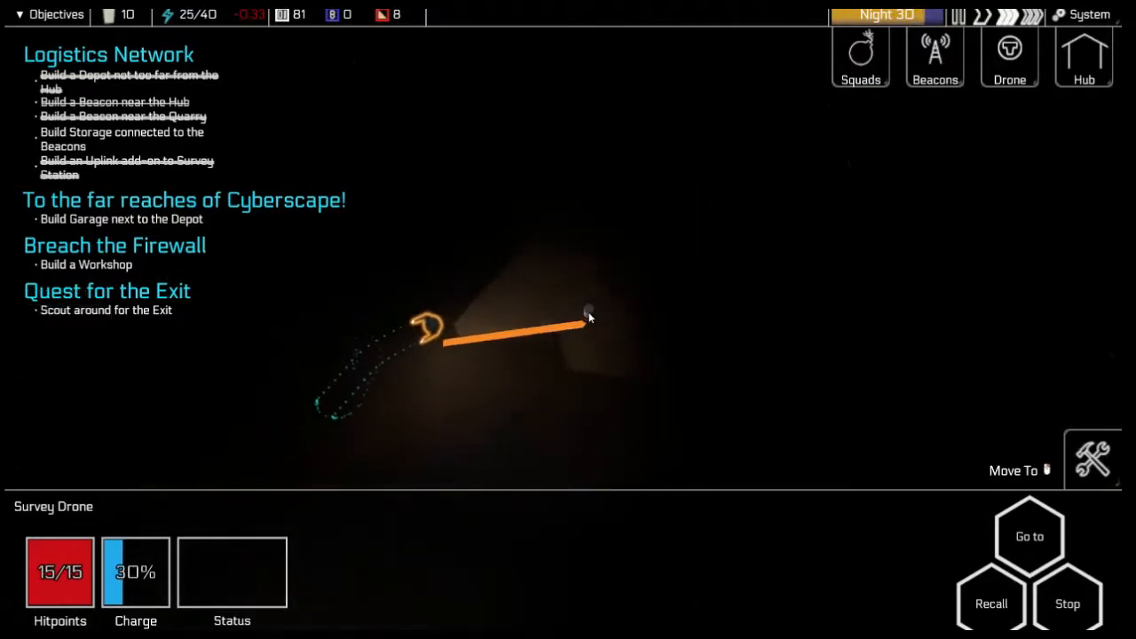
- Select the Survey Drone near Bismuth Kappa on the strategic map and use Move To
click(618, 376)
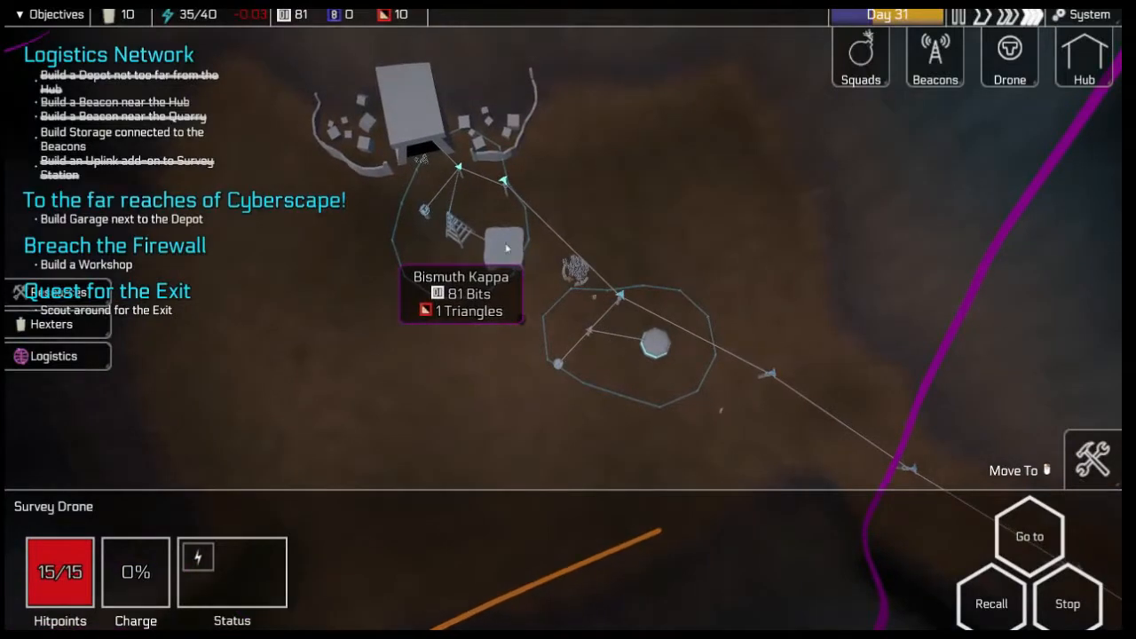
click(506, 249)
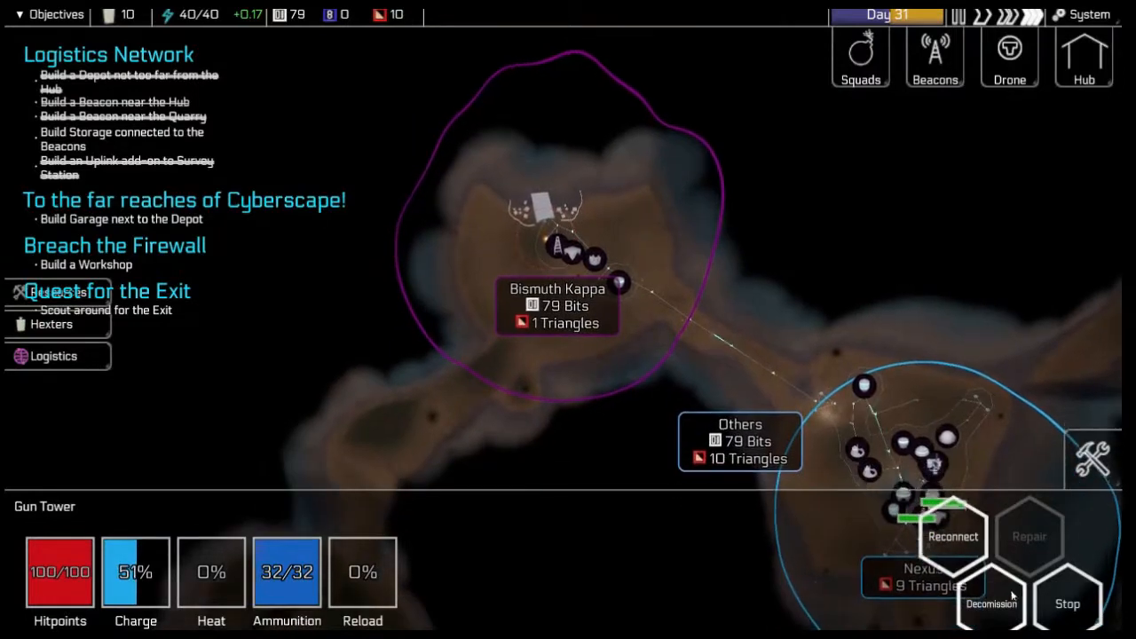
- Select the Gun Tower near the Nexus, then the Refinery to view its inventory and status
click(1067, 602)
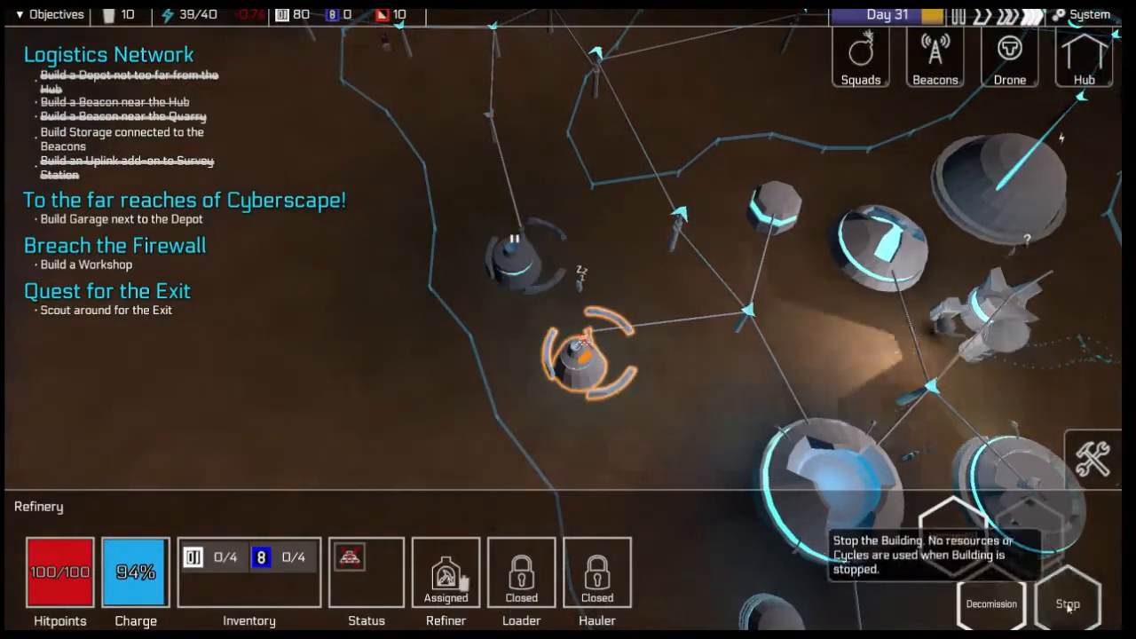
click(1068, 603)
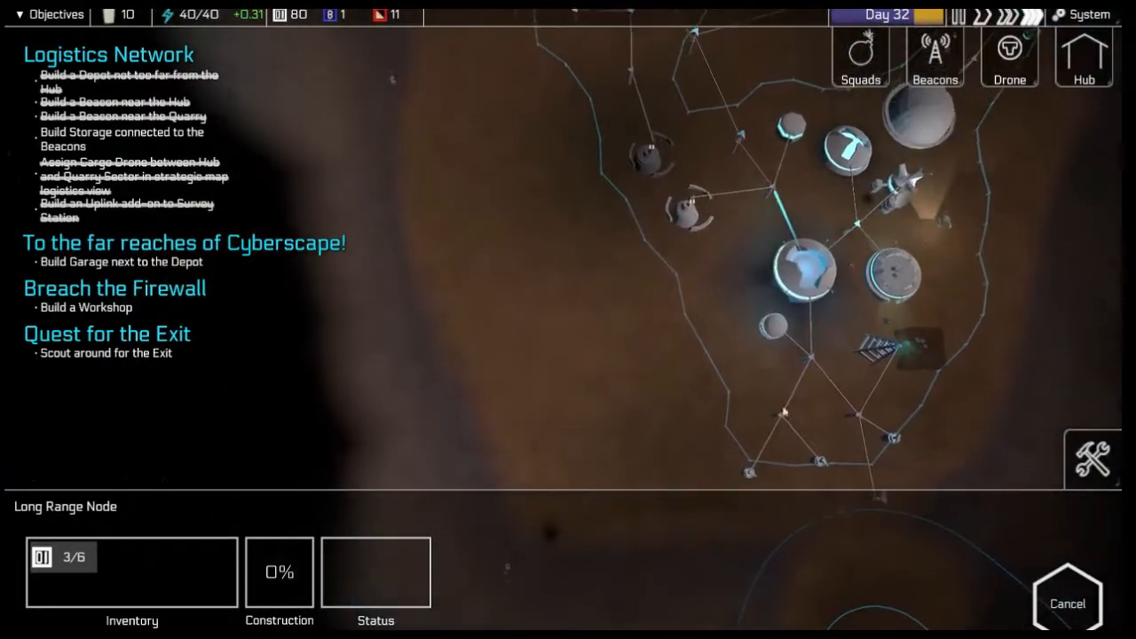
- Inspect the Long Range Node under construction, the Storage inventory and a Cargo Drone's status
click(873, 417)
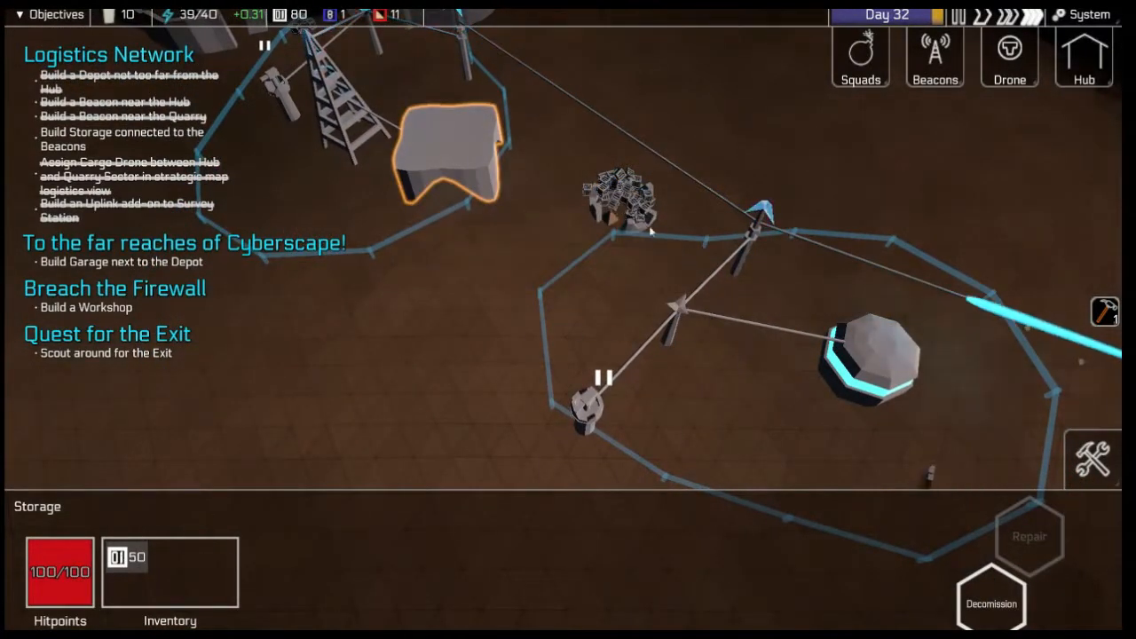
click(621, 199)
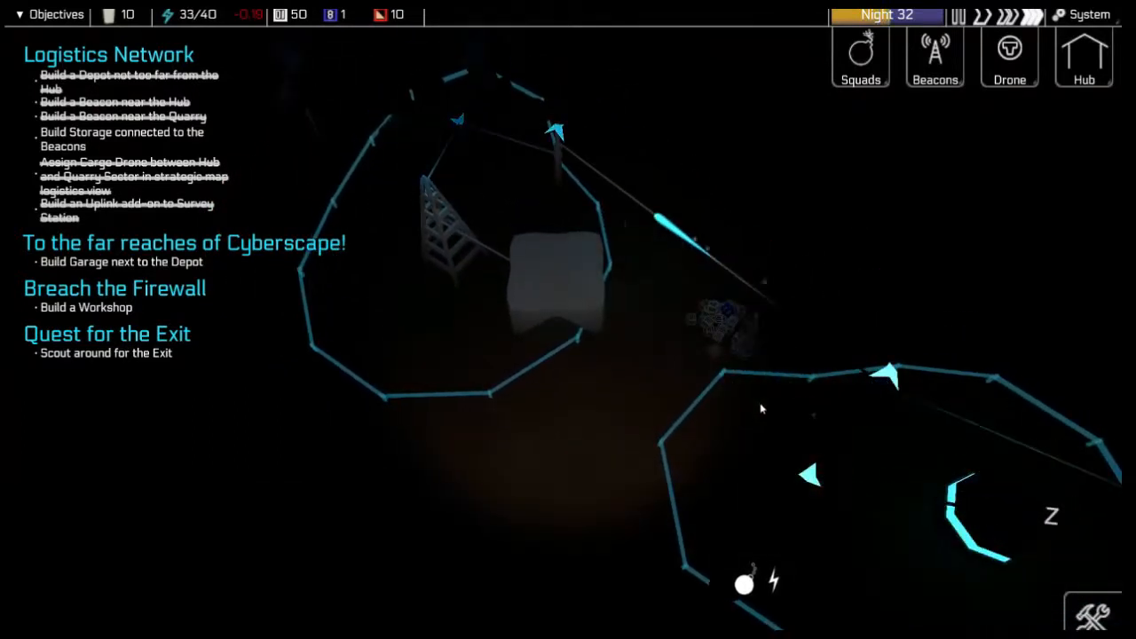
click(554, 310)
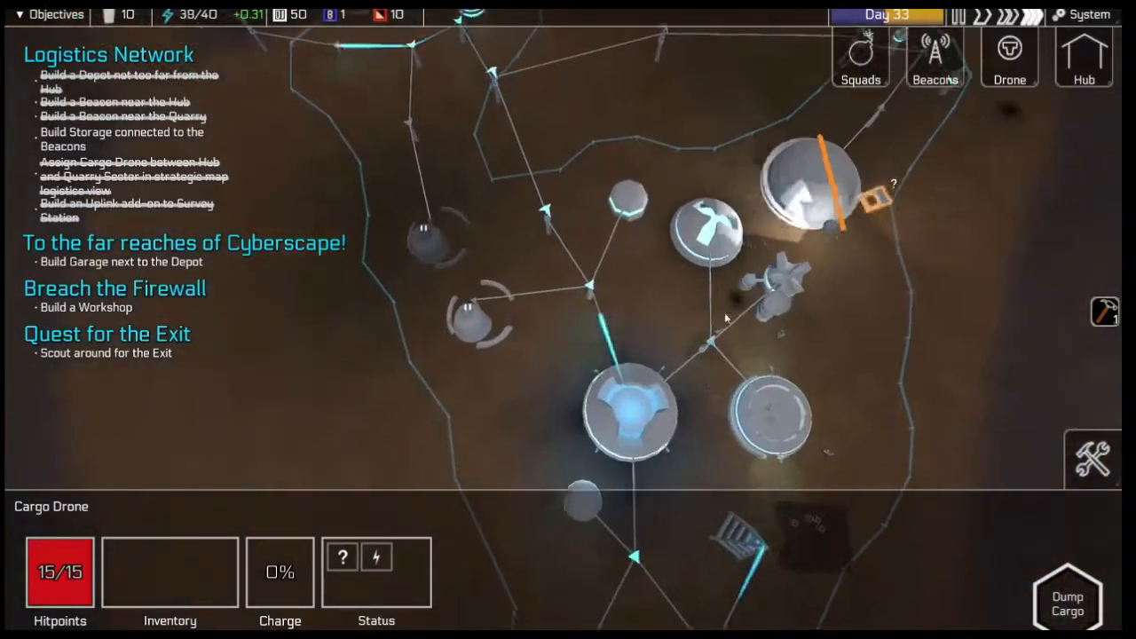
- Bring up a node's build ring, then select the Depot to see its cargo drone option
click(802, 163)
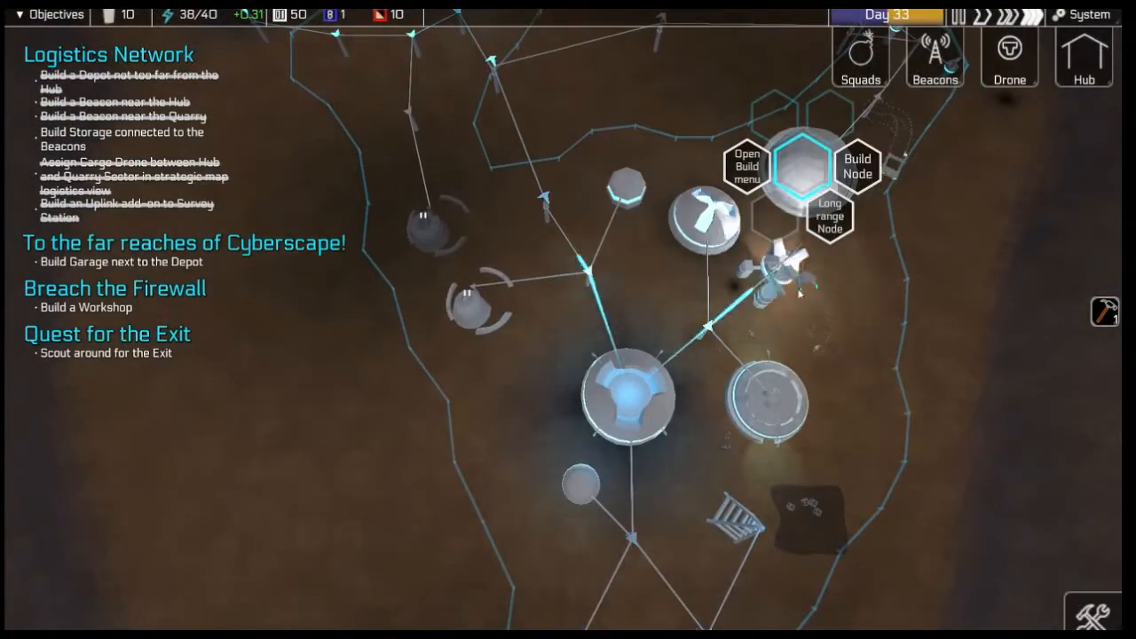
click(816, 230)
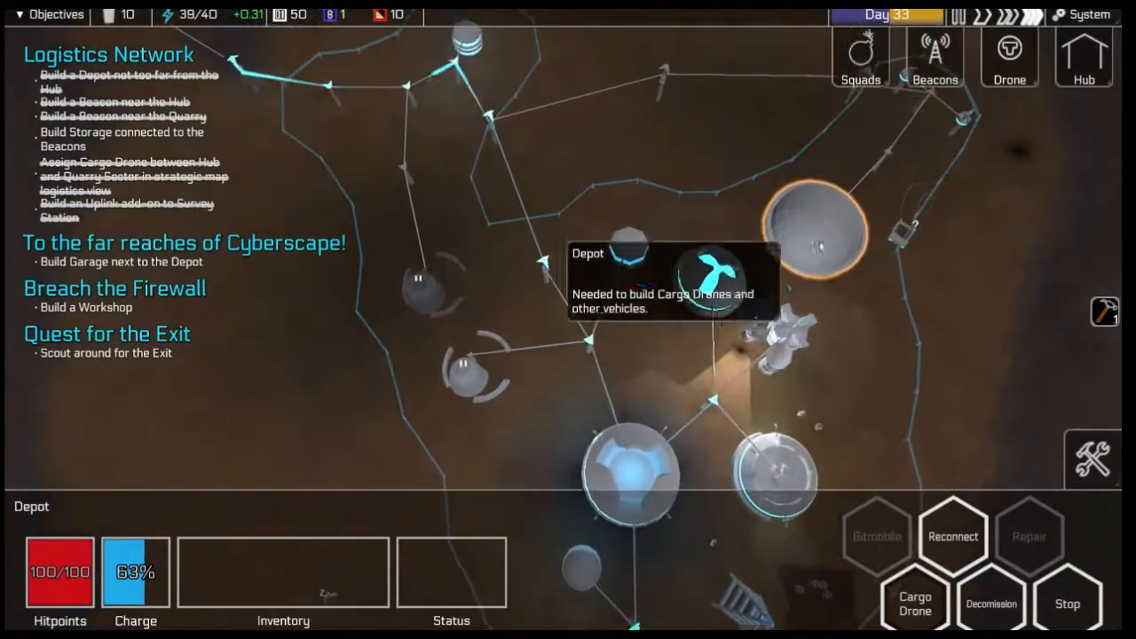
mouse_move(915, 603)
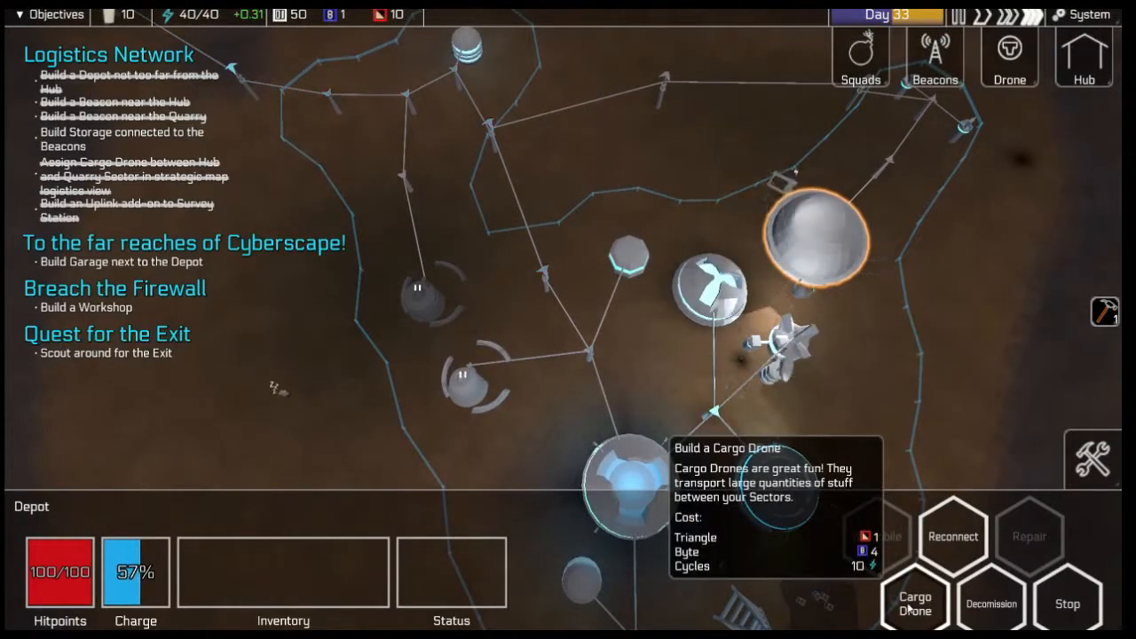
mouse_move(953, 536)
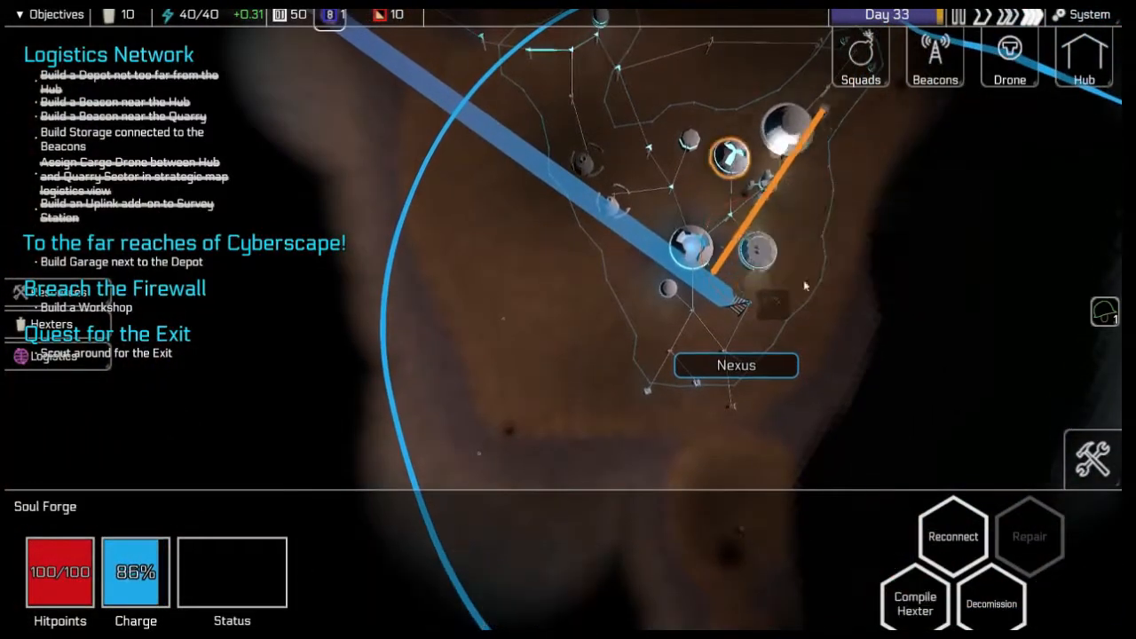
- Select the Soul Forge and then a Node showing 2 of 4 resources in its inventory
click(914, 599)
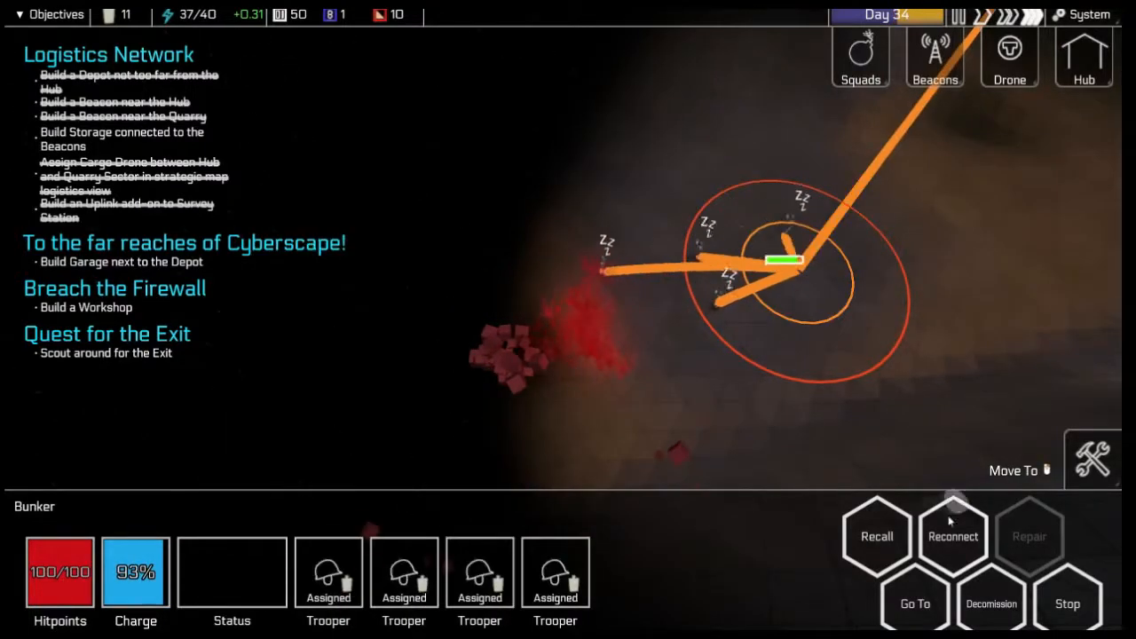
click(877, 536)
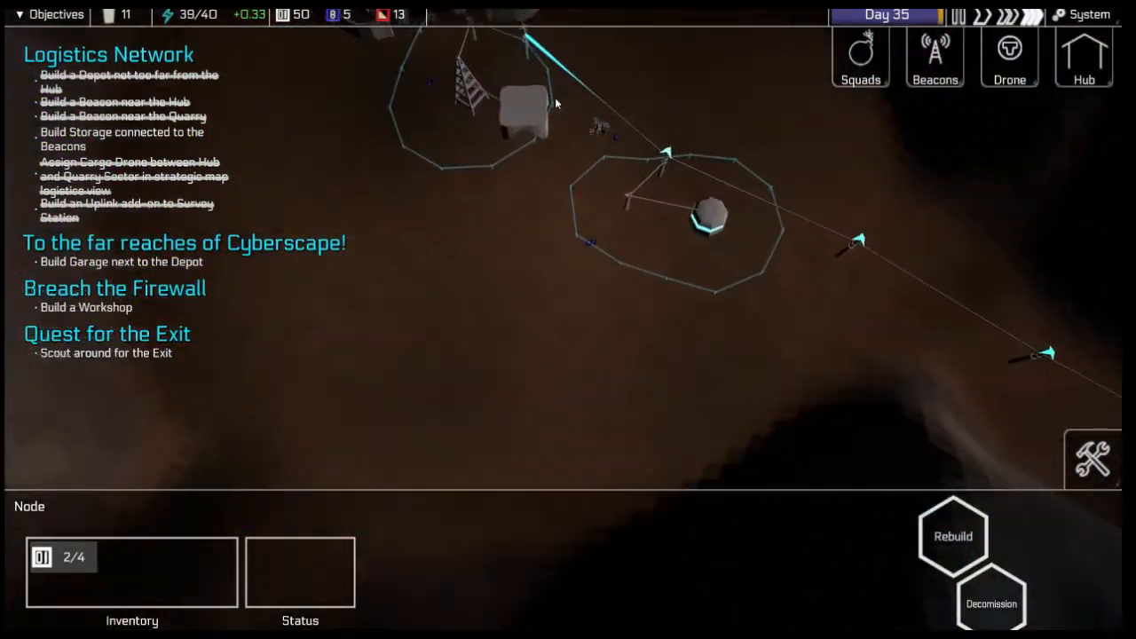
- Leave the Quarry and view the unoccupied Domicile's hitpoints, charge and 0 of 3 residents
click(501, 101)
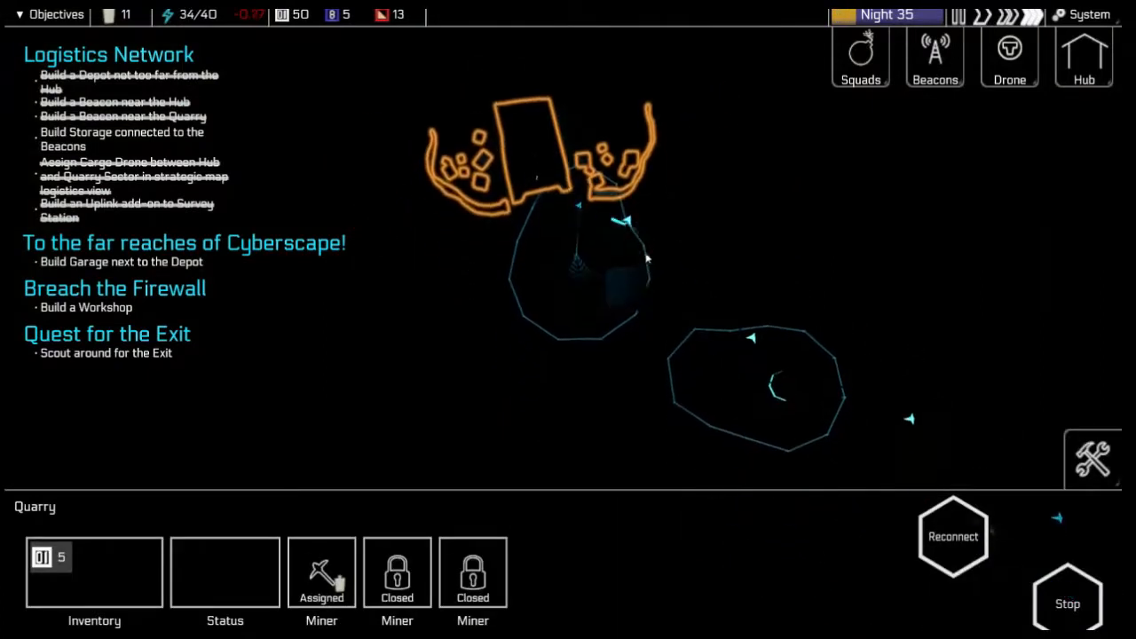
click(593, 298)
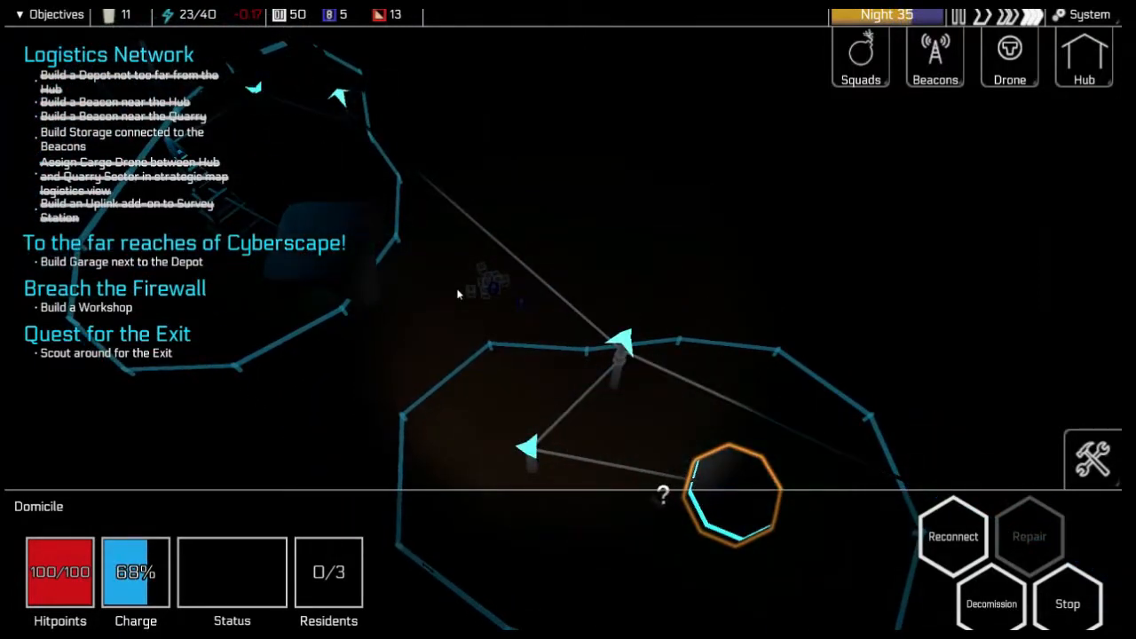
- Jump to the Hub, then select the Bunker with its four assigned troopers
click(1083, 57)
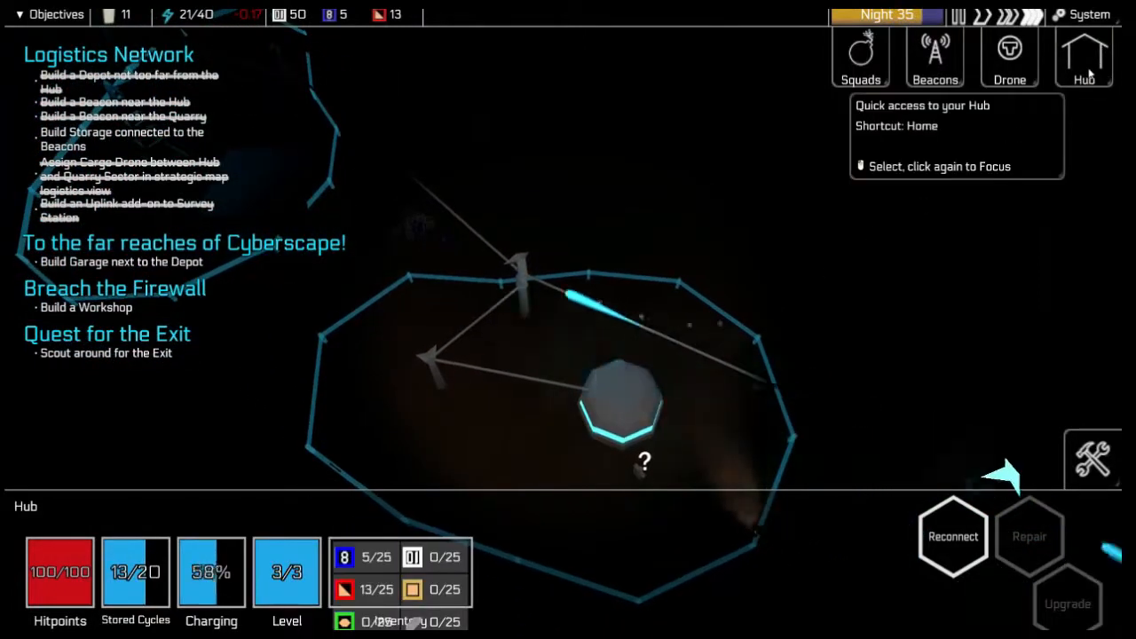
click(1082, 55)
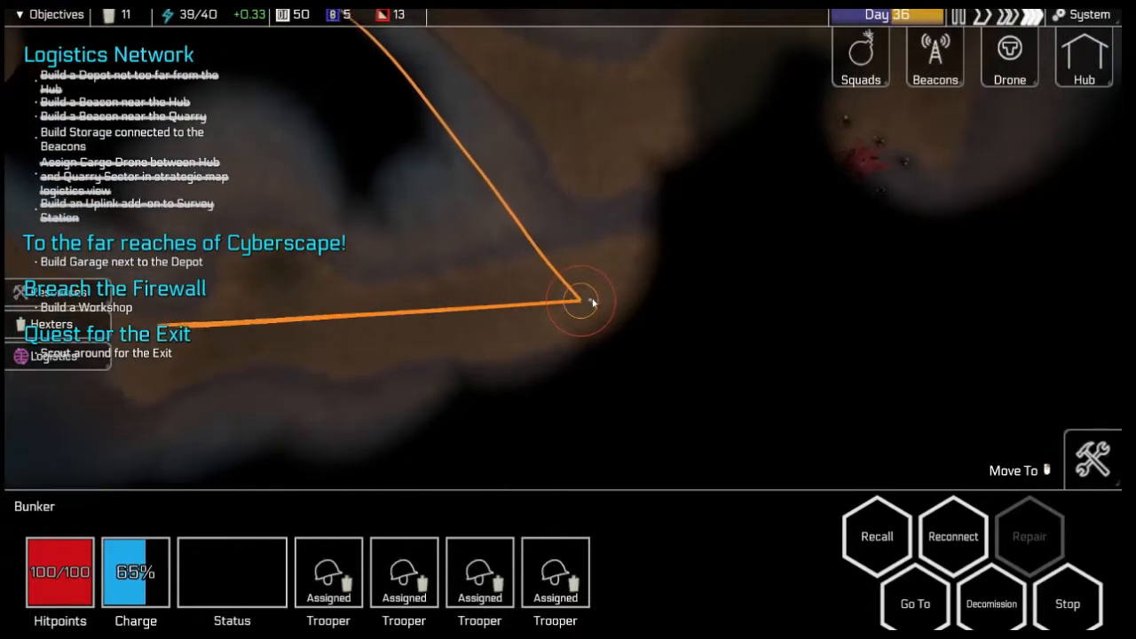
- Select the Survey Drone, triggering the Task Manager's Quarry 10-Bit storage objective
click(647, 298)
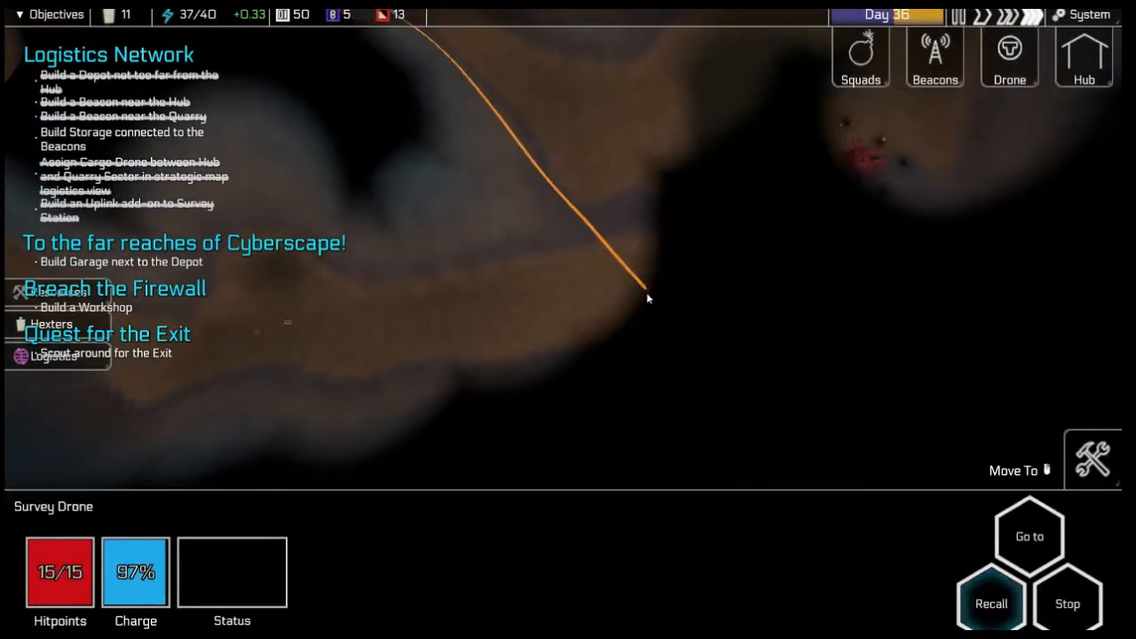
click(559, 300)
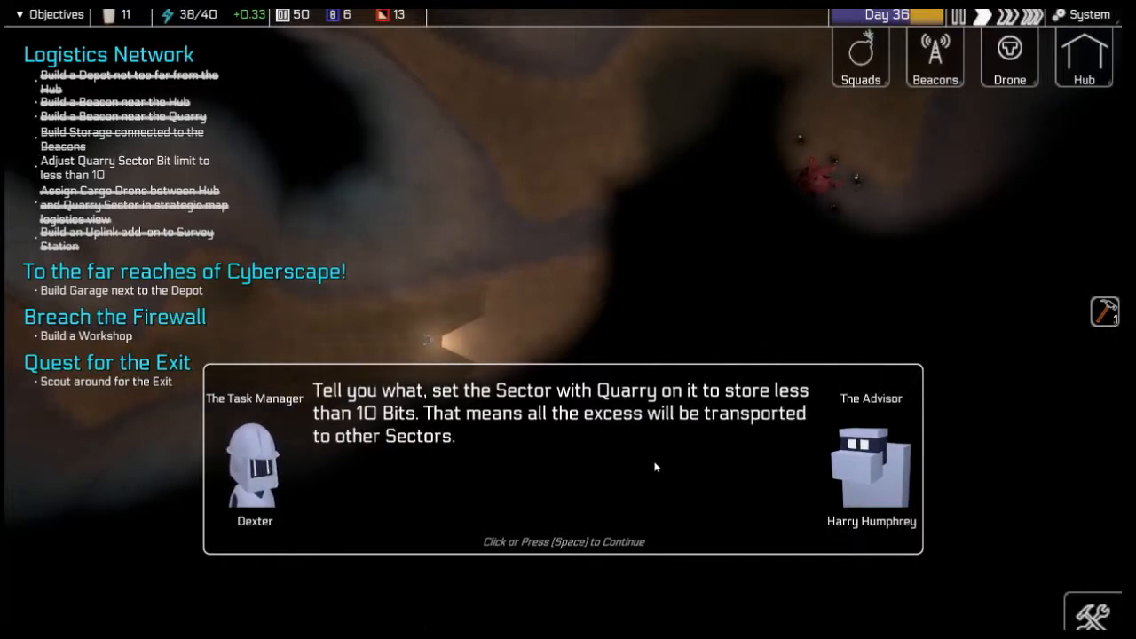
- Advance through the Task Manager's storage-limit and Uplink advice until the dialogue closes
click(564, 443)
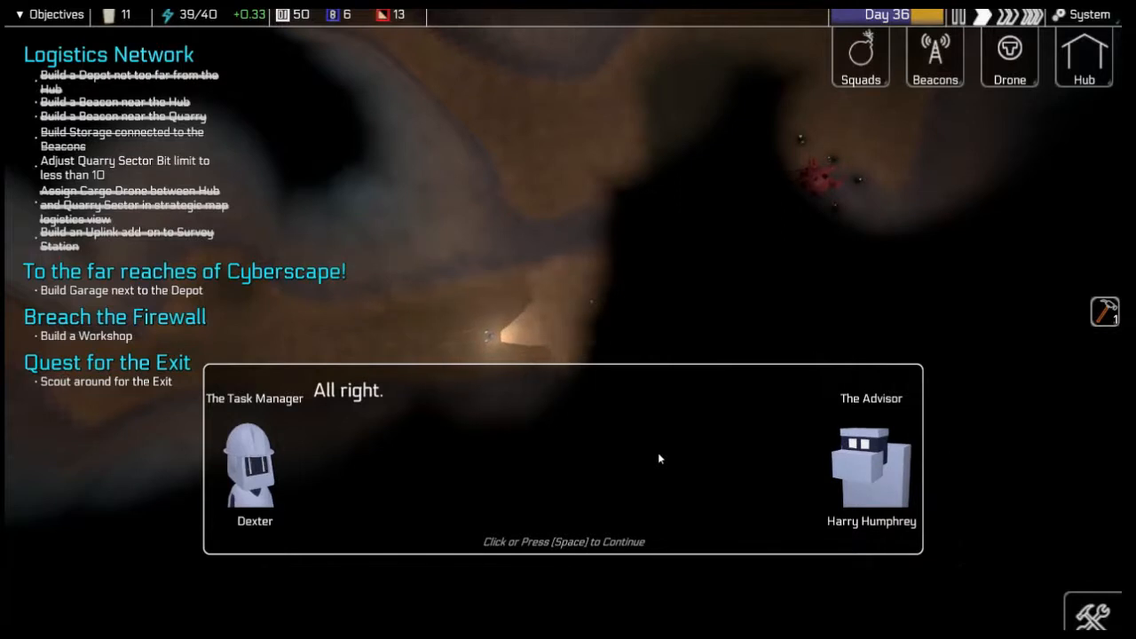
click(564, 454)
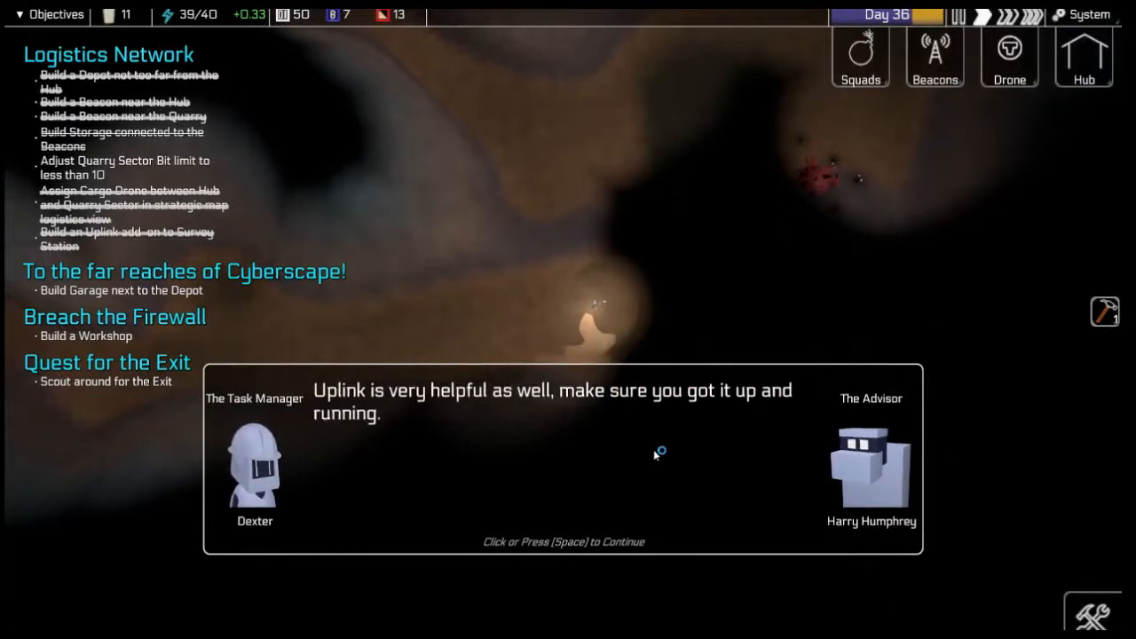
click(658, 453)
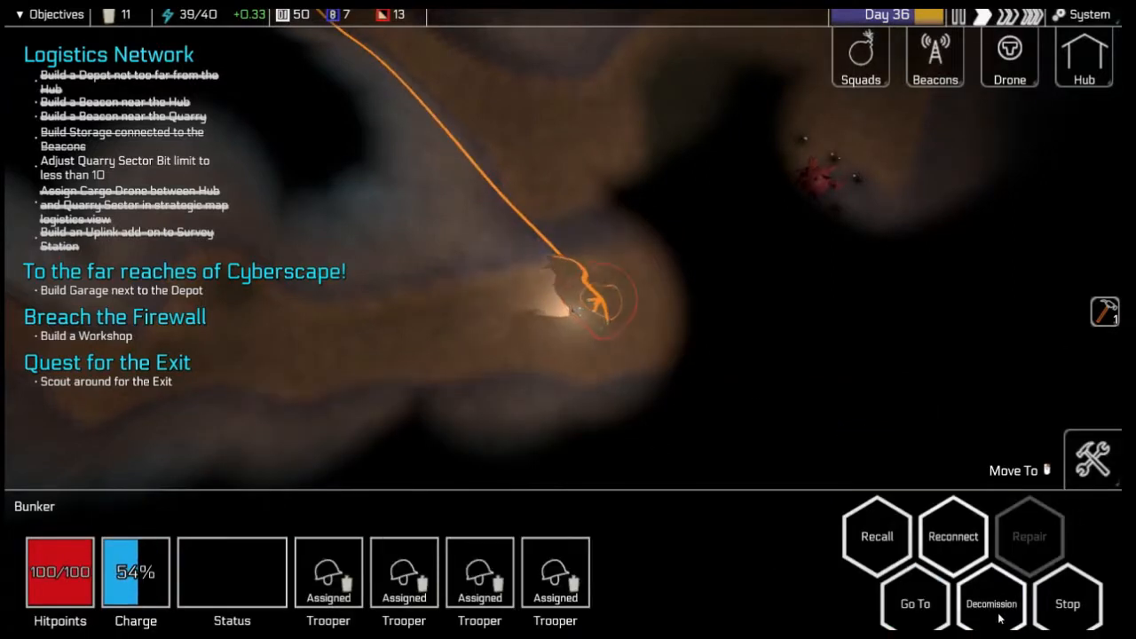
- Send the Bunker's troopers via Go To toward a destination near Bismuth Kappa
click(877, 536)
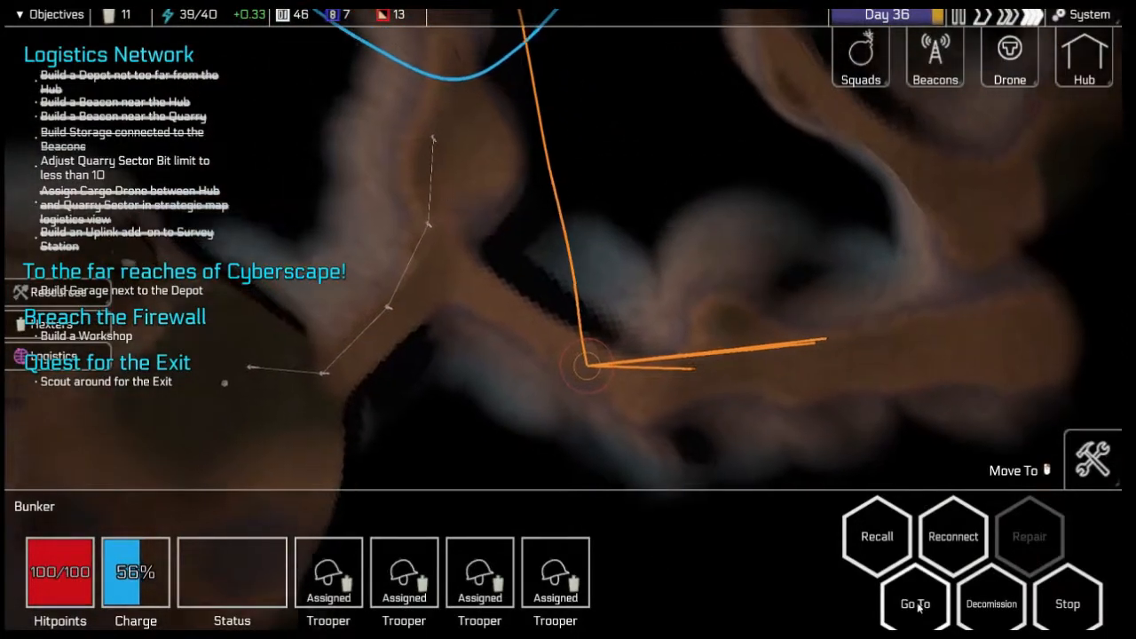
click(877, 534)
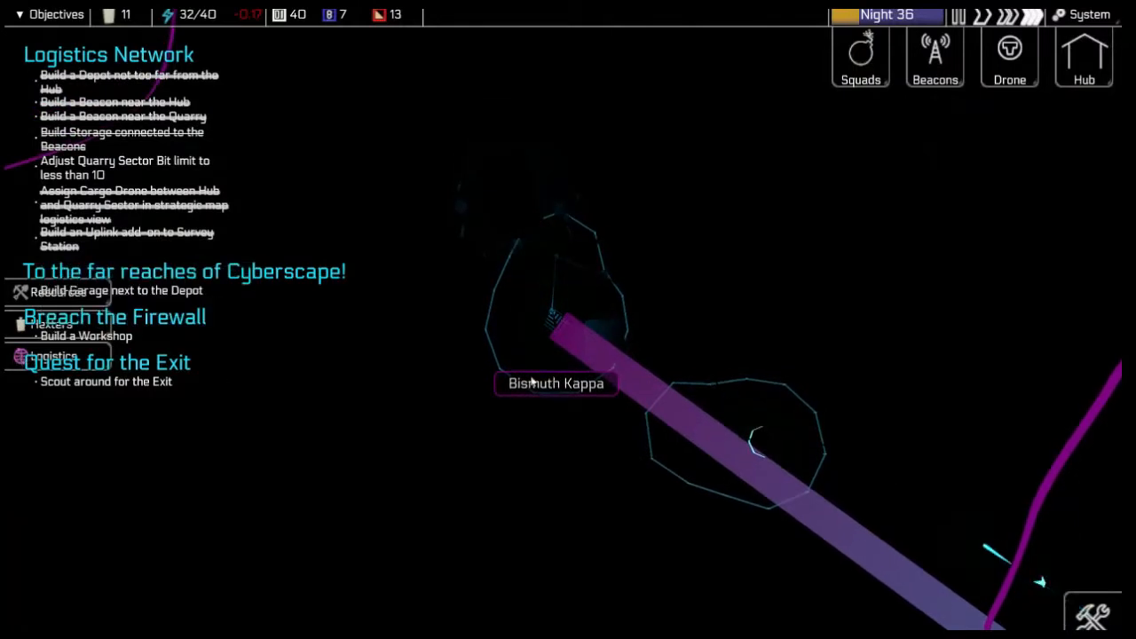
mouse_move(88, 355)
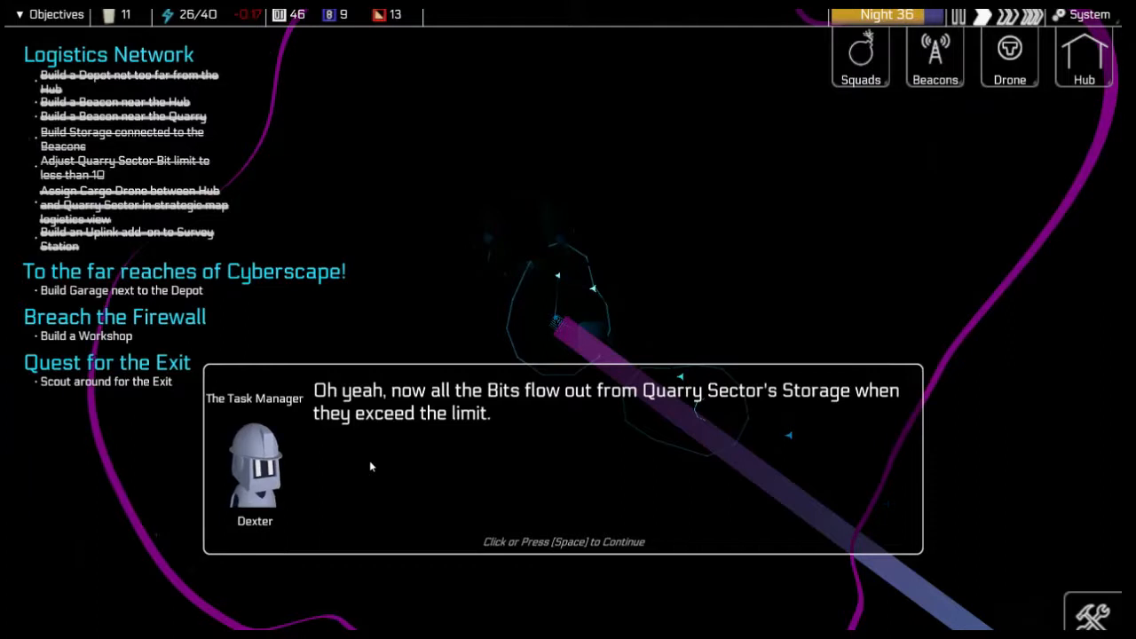
mouse_move(630, 462)
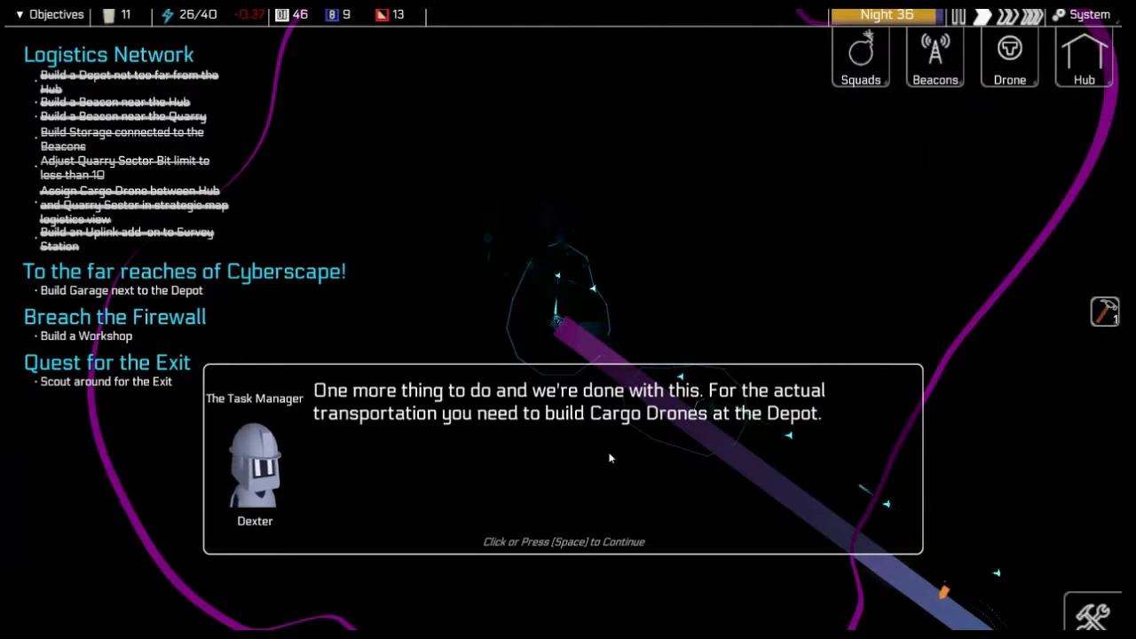
mouse_move(544, 460)
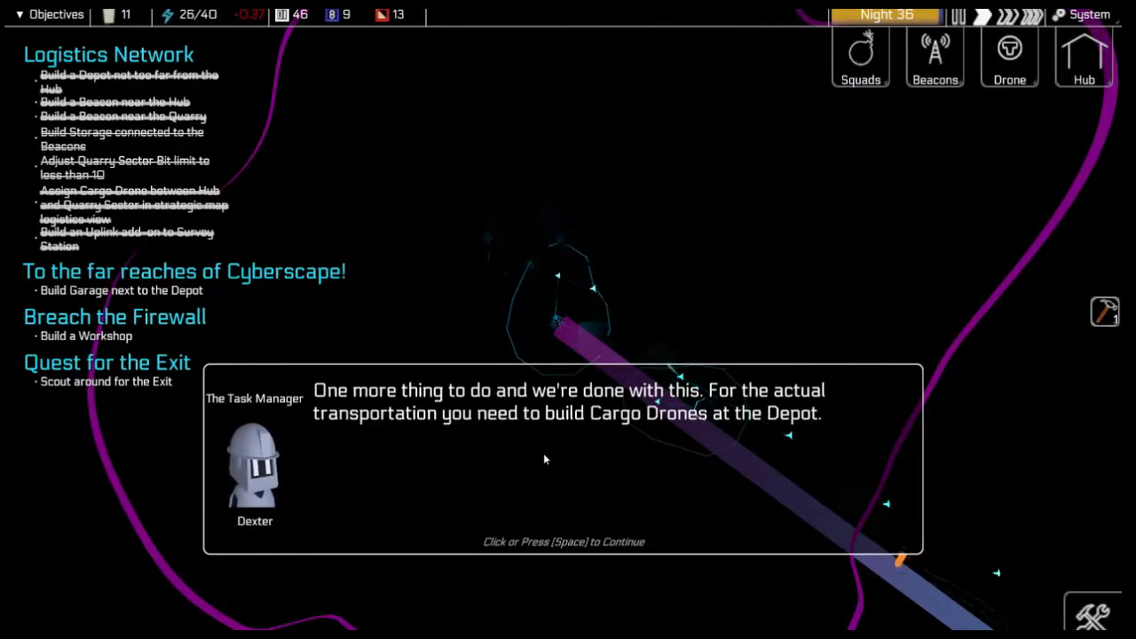
- Click through the Cargo Drone and Exit conversation until the last line is dismissed
click(563, 461)
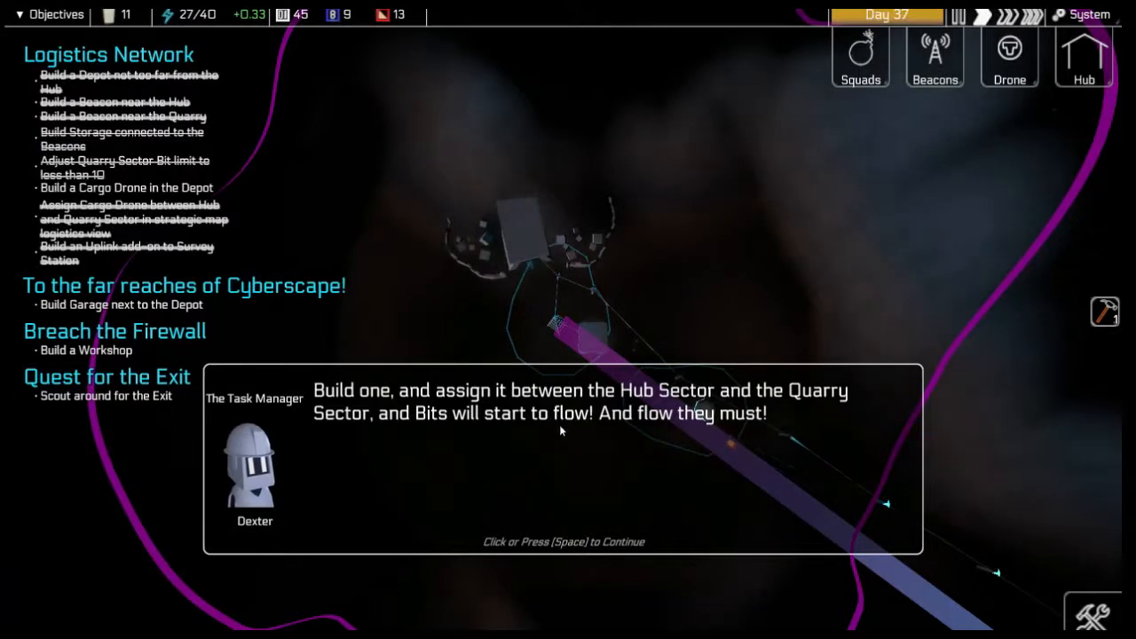
click(564, 458)
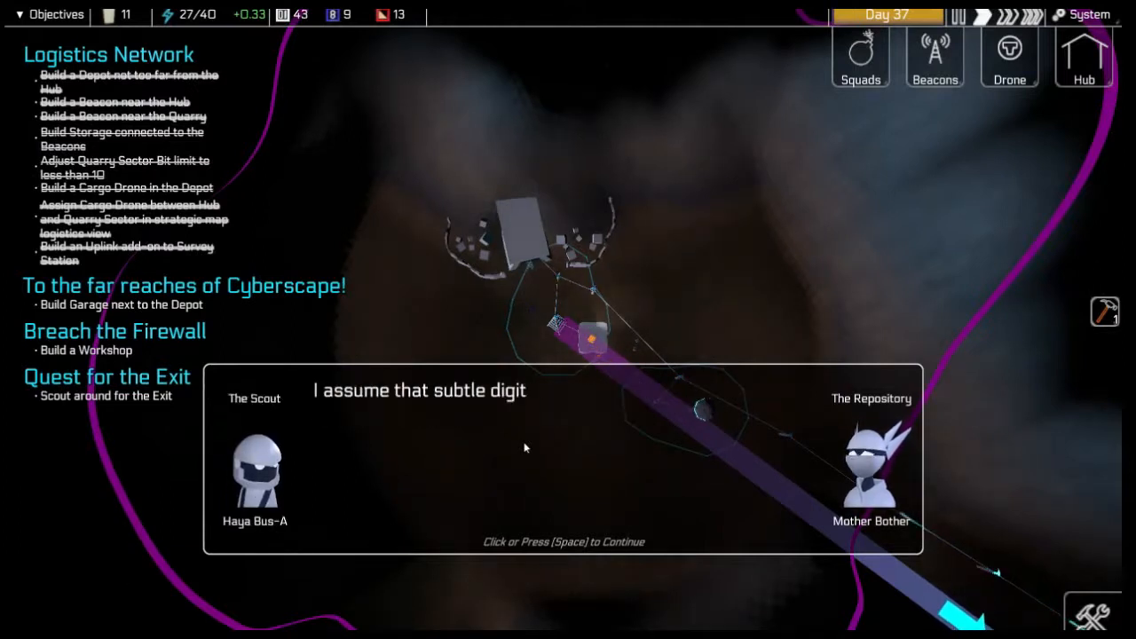
click(565, 448)
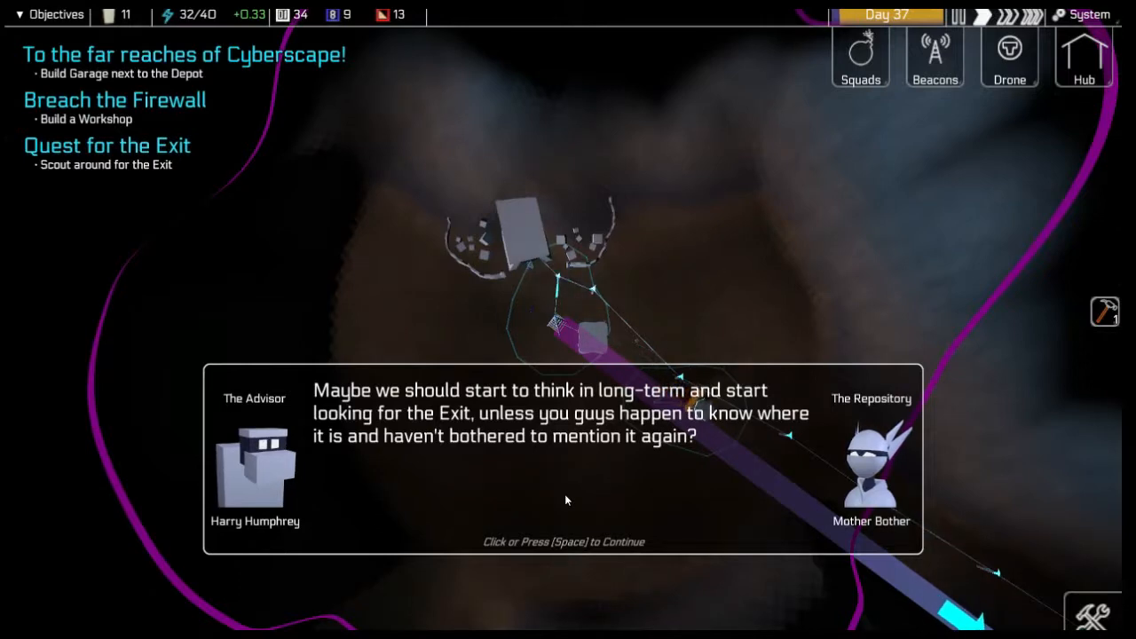
click(564, 501)
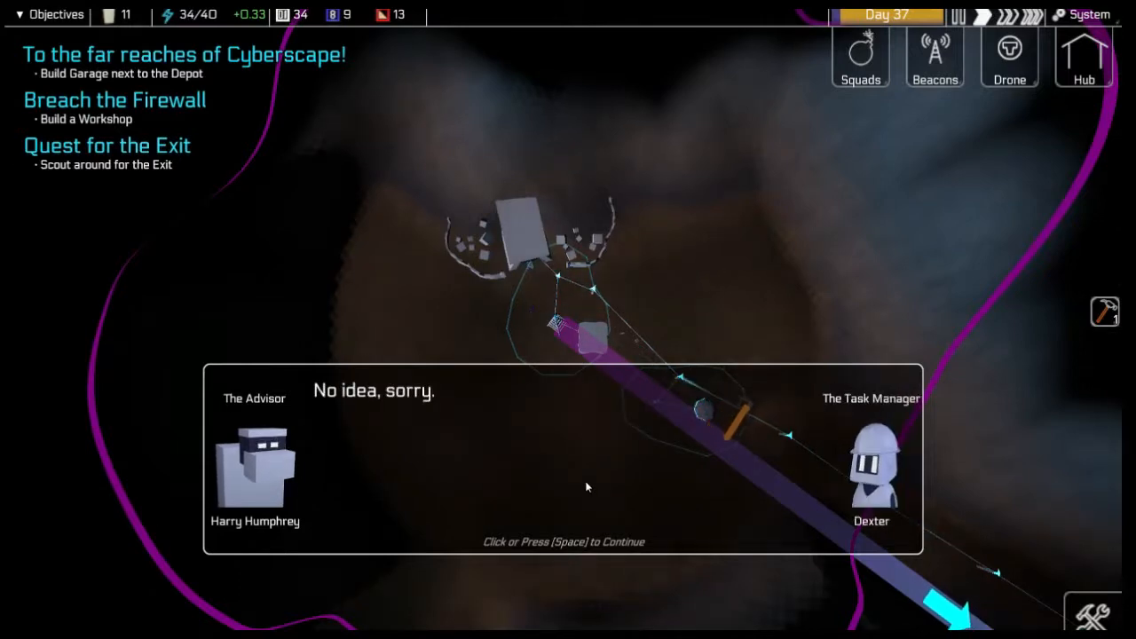
click(586, 487)
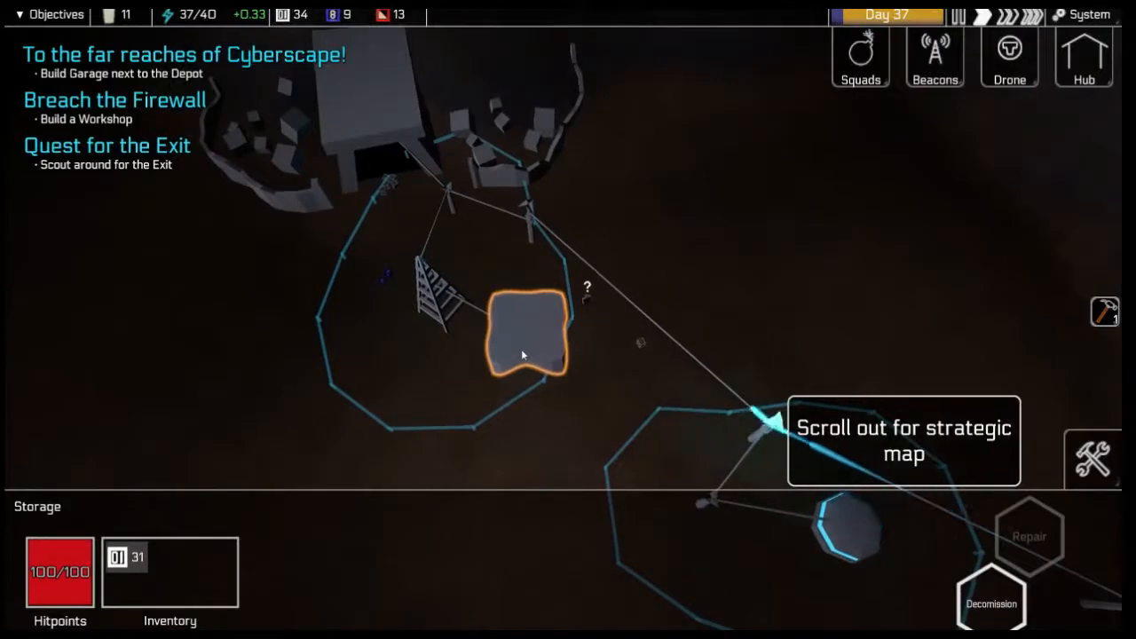
- Zoom out and select the Bismuth Kappa Storage building holding 31 bits
scroll(down, 3)
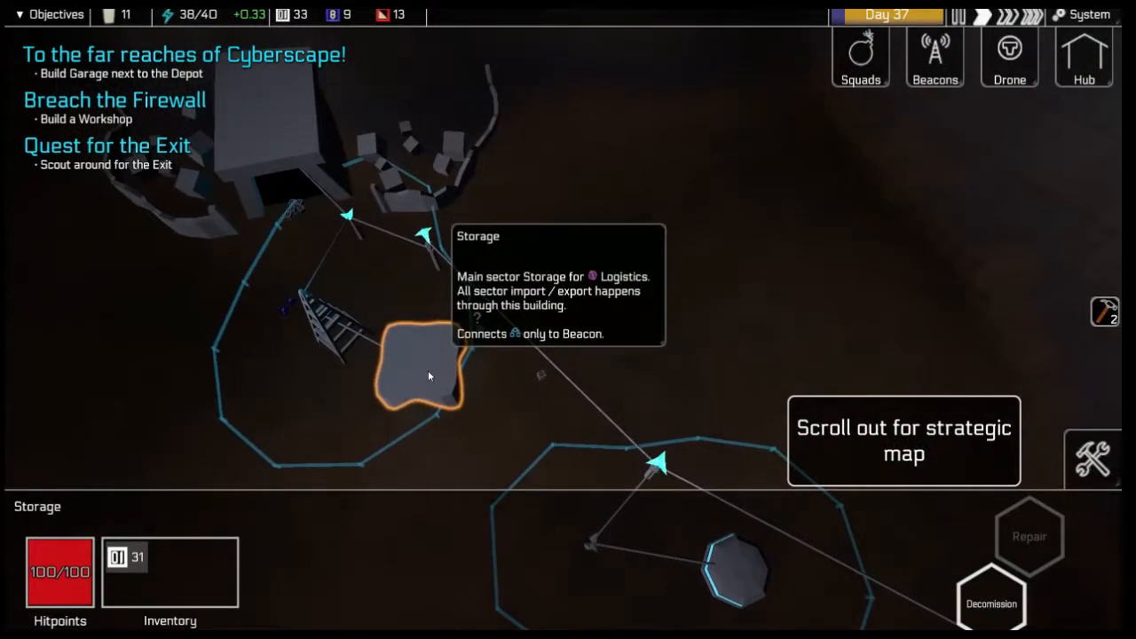
scroll(down, 3)
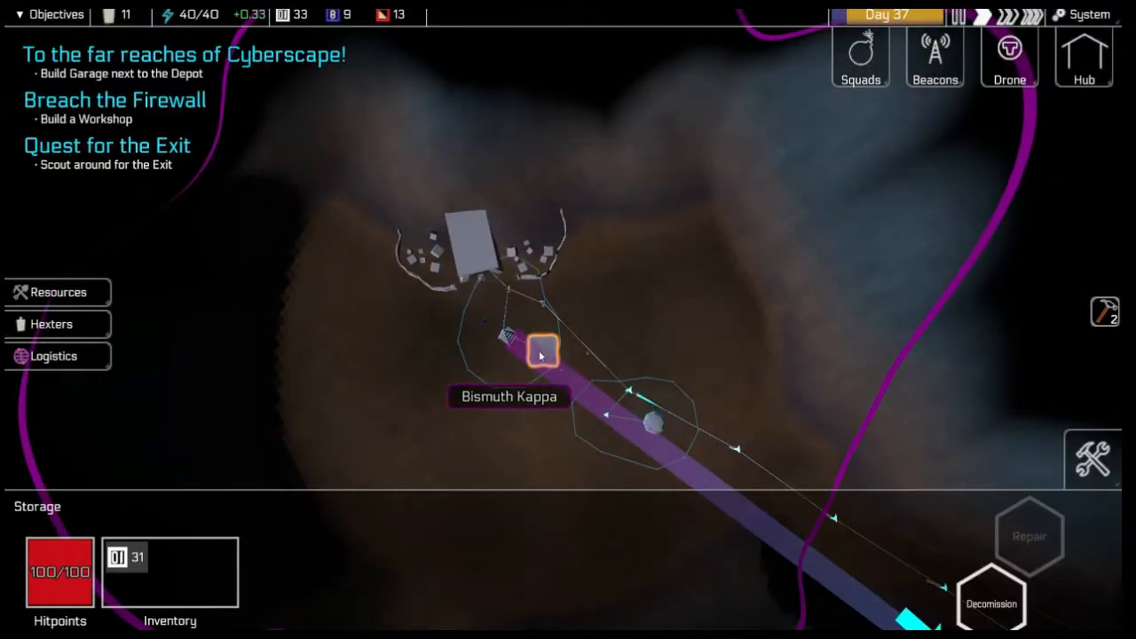
click(529, 340)
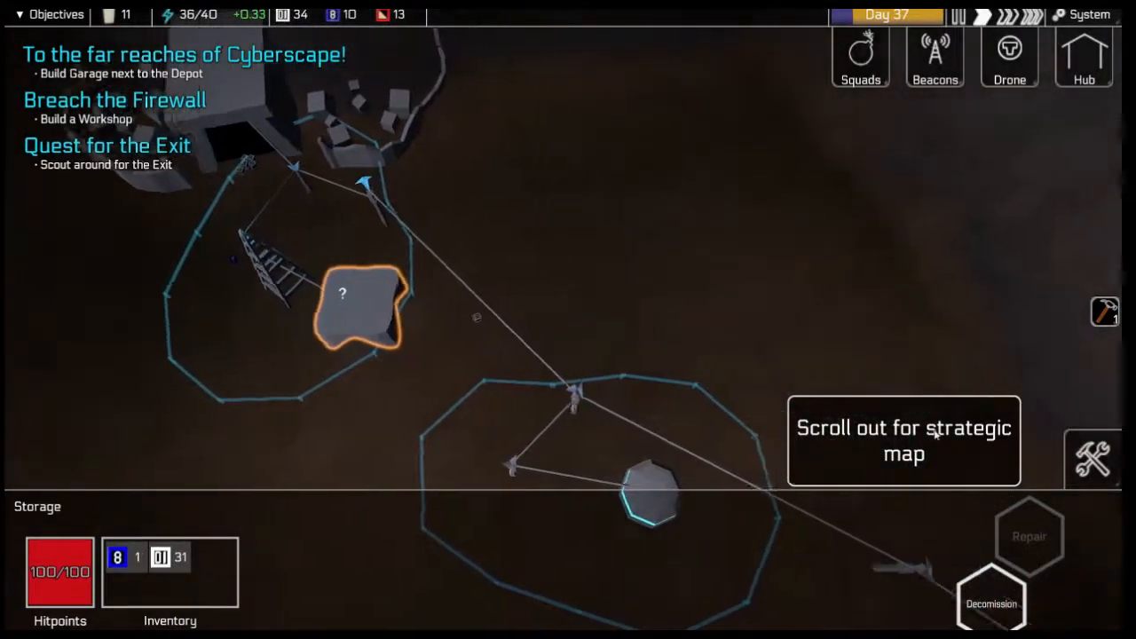
- From the strategic map, bring up the build menu's Power category (Node, Buffer, Long Range, Geothermal)
scroll(down, 3)
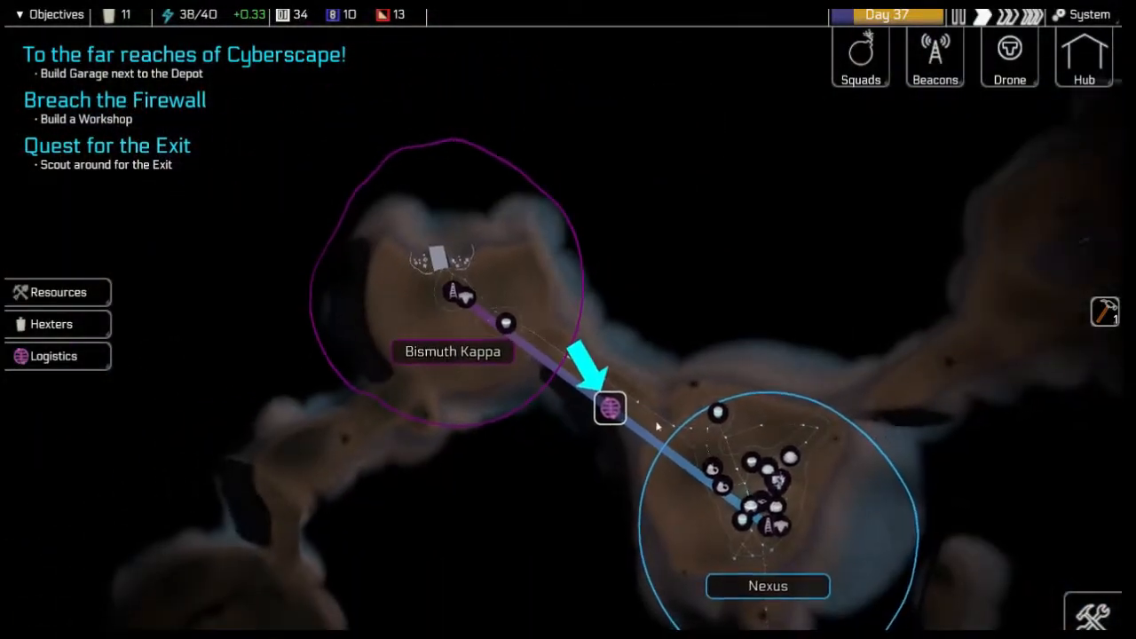
click(609, 406)
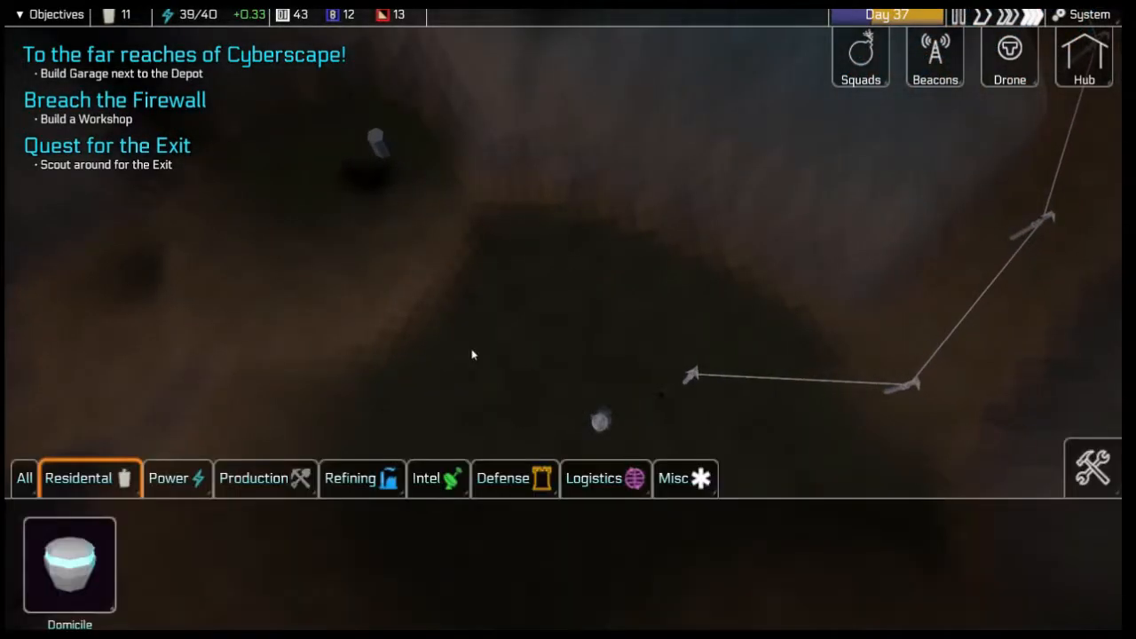
click(178, 478)
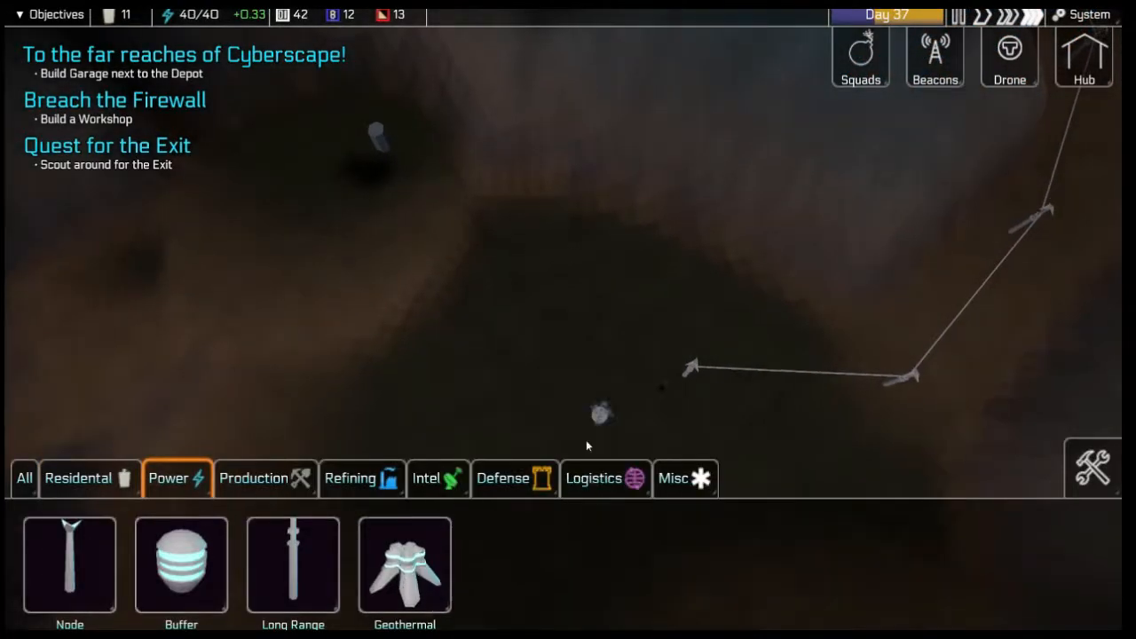